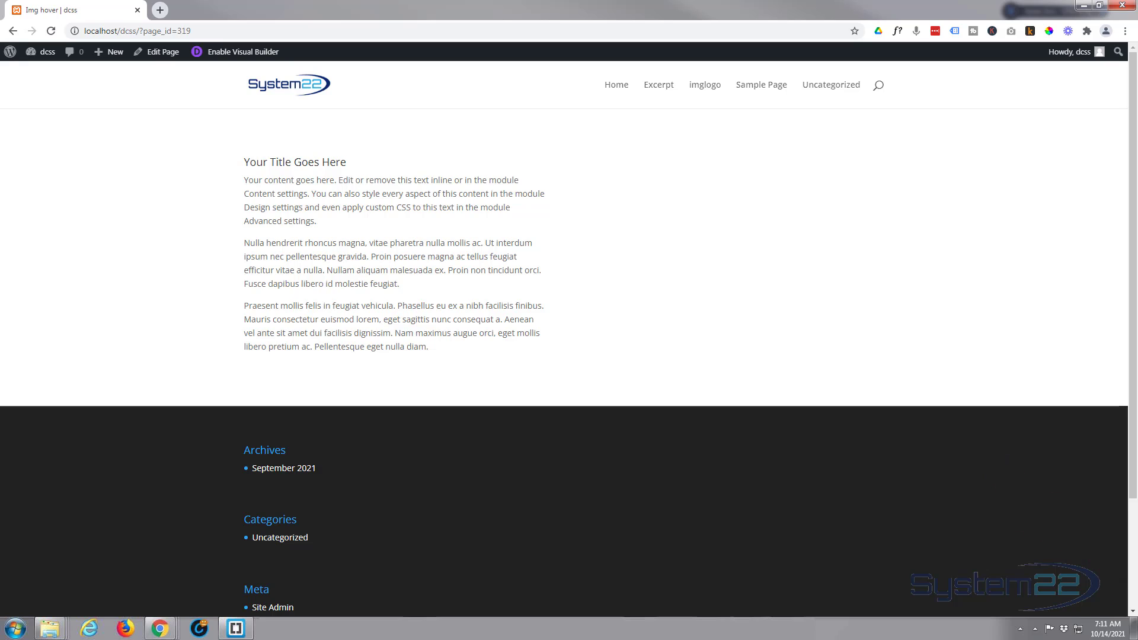
mouse_move(270, 259)
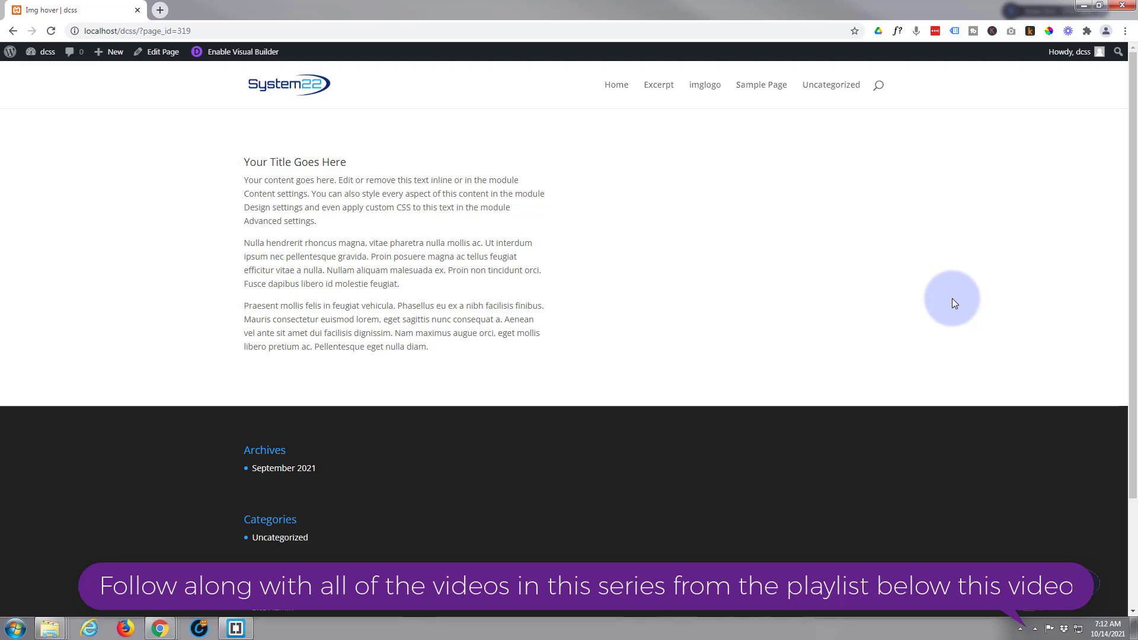
mouse_move(235, 51)
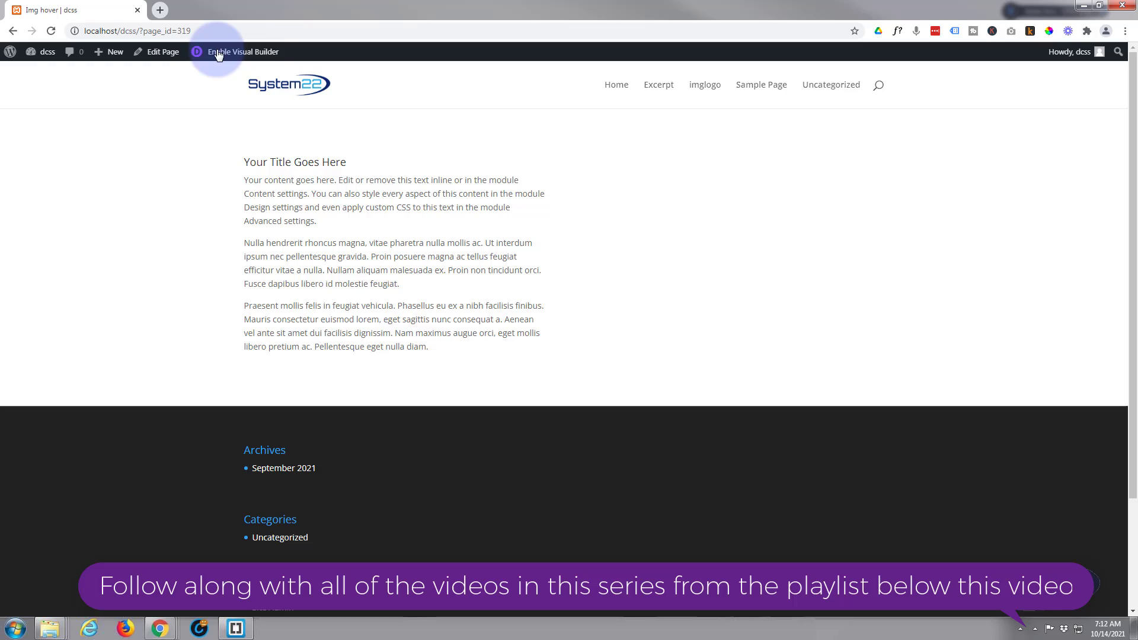
- Enable the Visual Builder and browse the Insert Module list for the empty right column
click(242, 52)
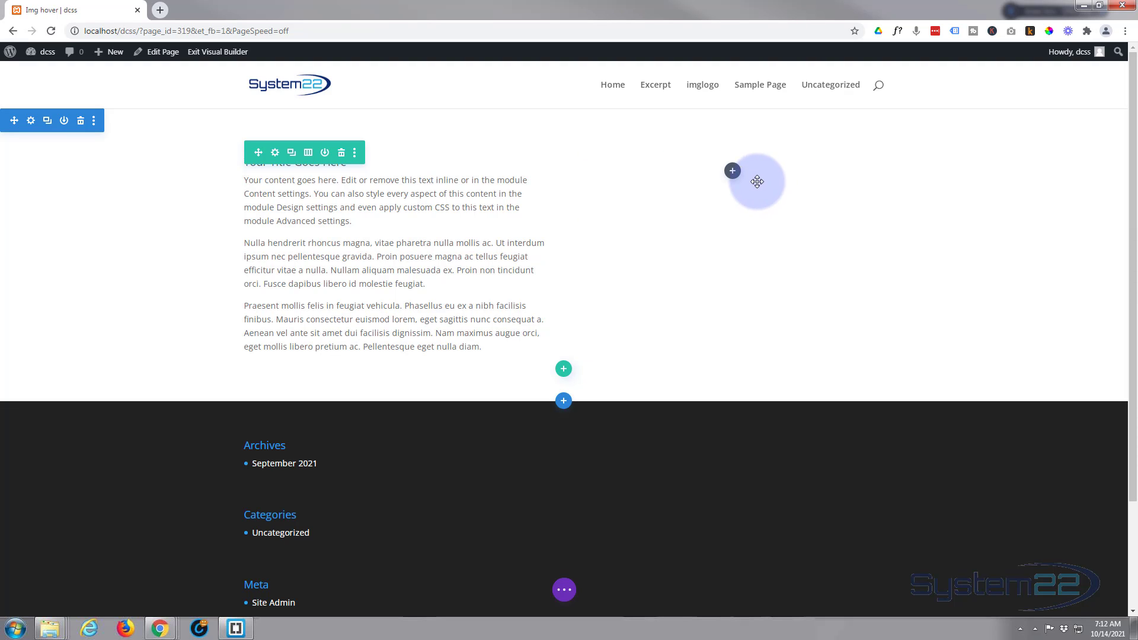
click(731, 171)
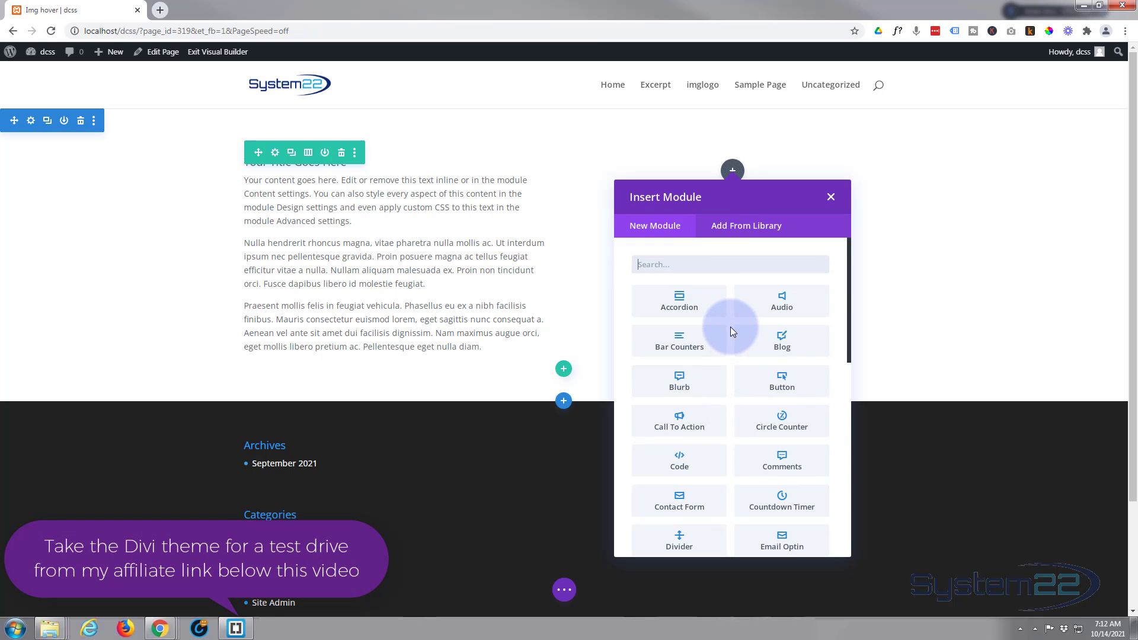
scroll(down, 3)
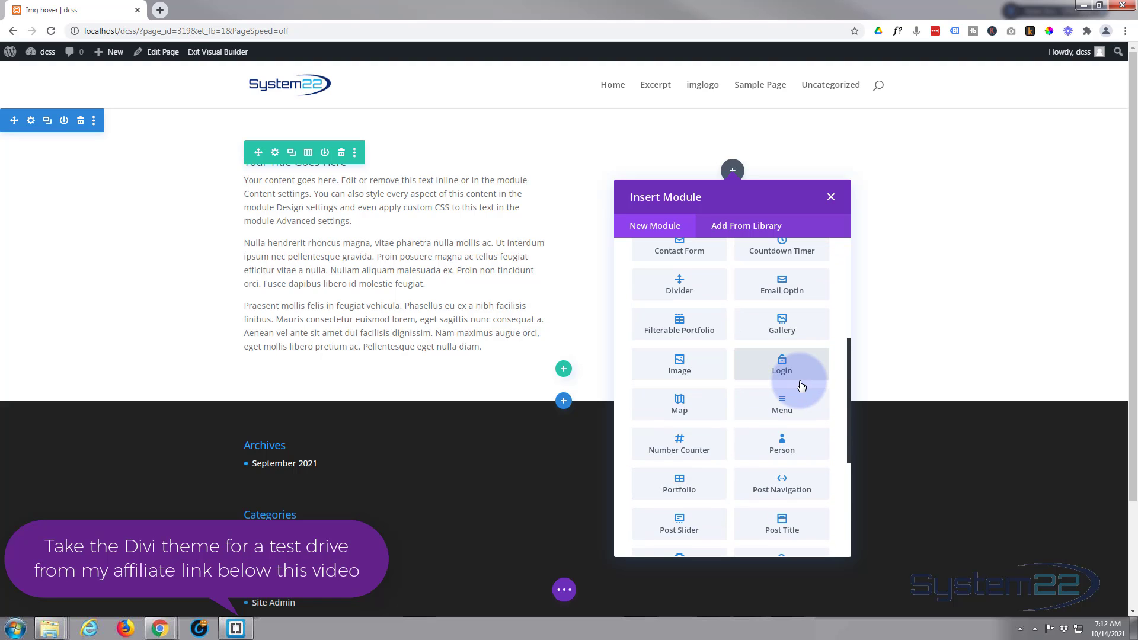
mouse_move(680, 370)
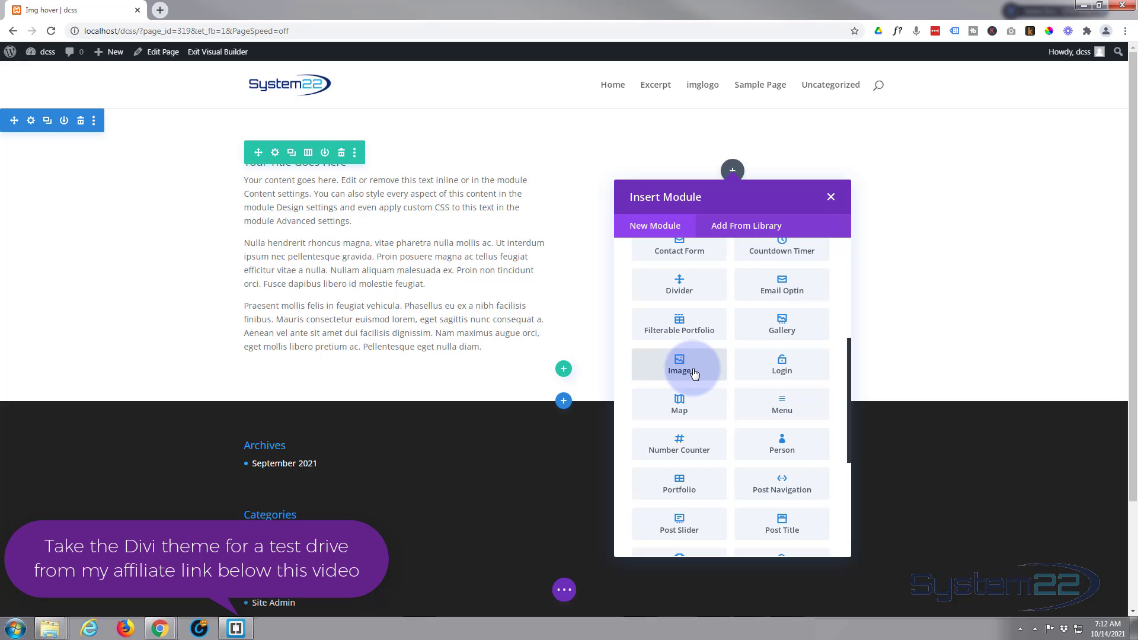
- Insert an Image module using the purple lake photo with the lone tree from the Media Library
click(679, 364)
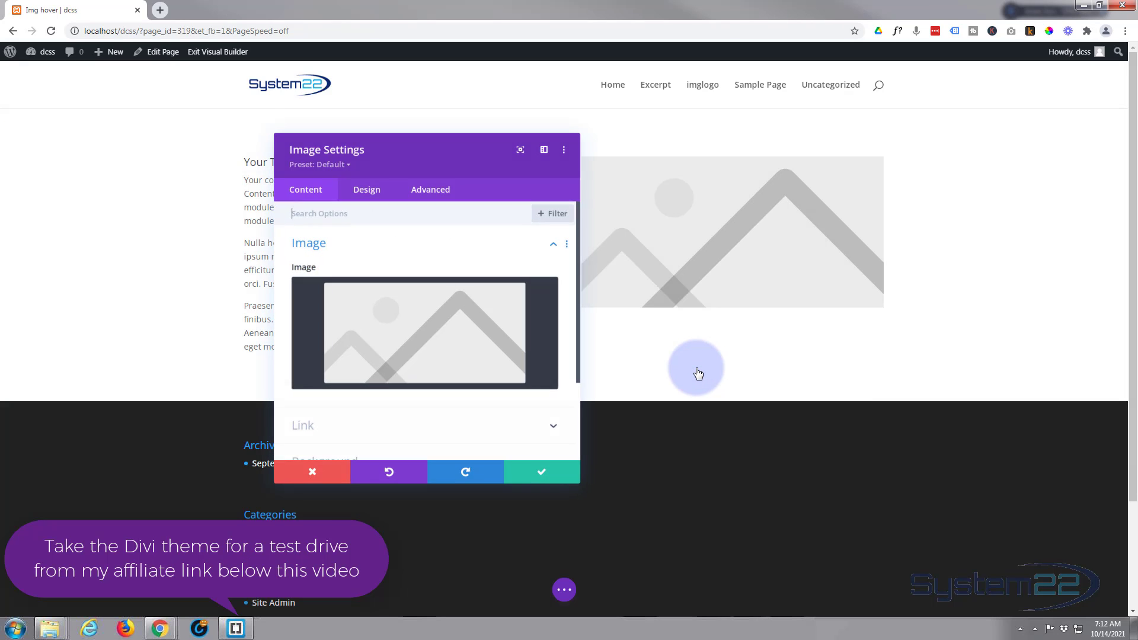
click(424, 333)
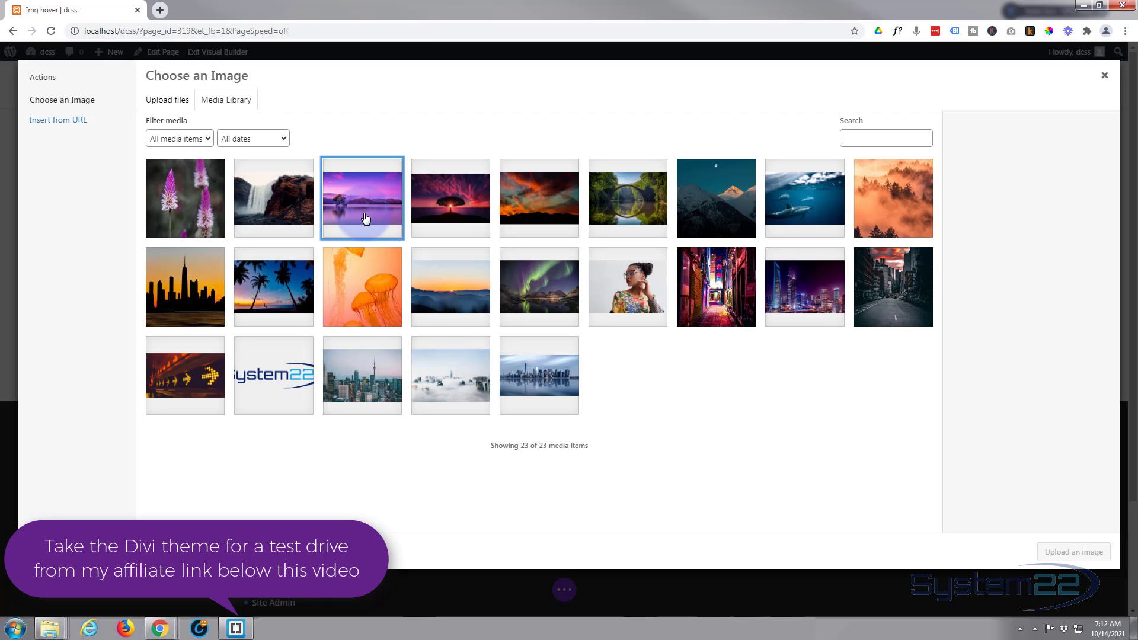
click(362, 198)
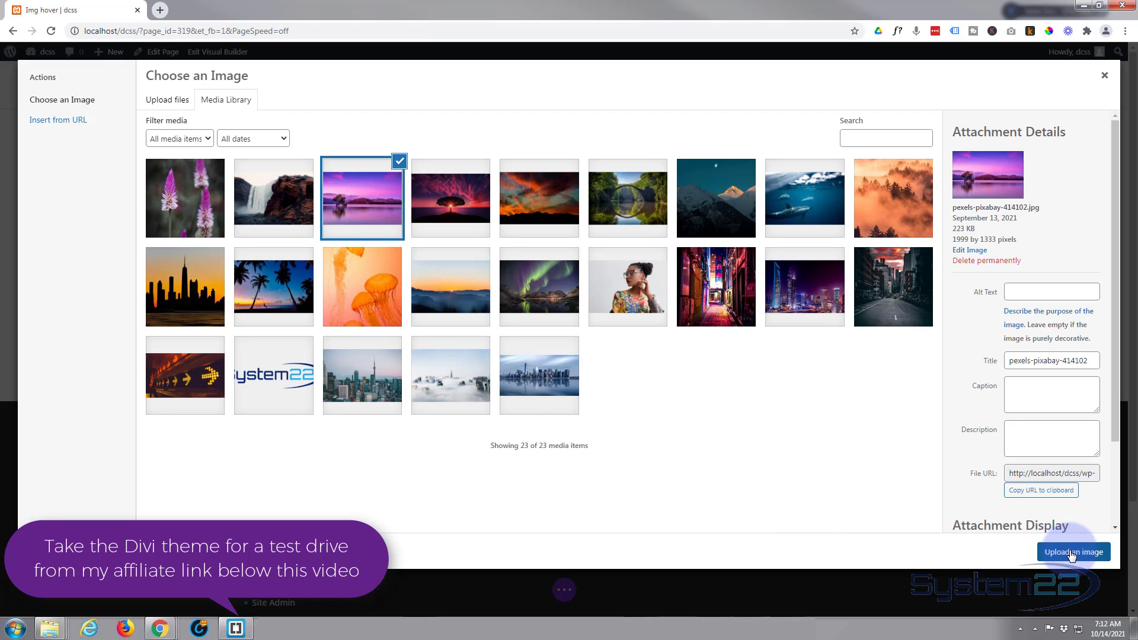
click(1074, 552)
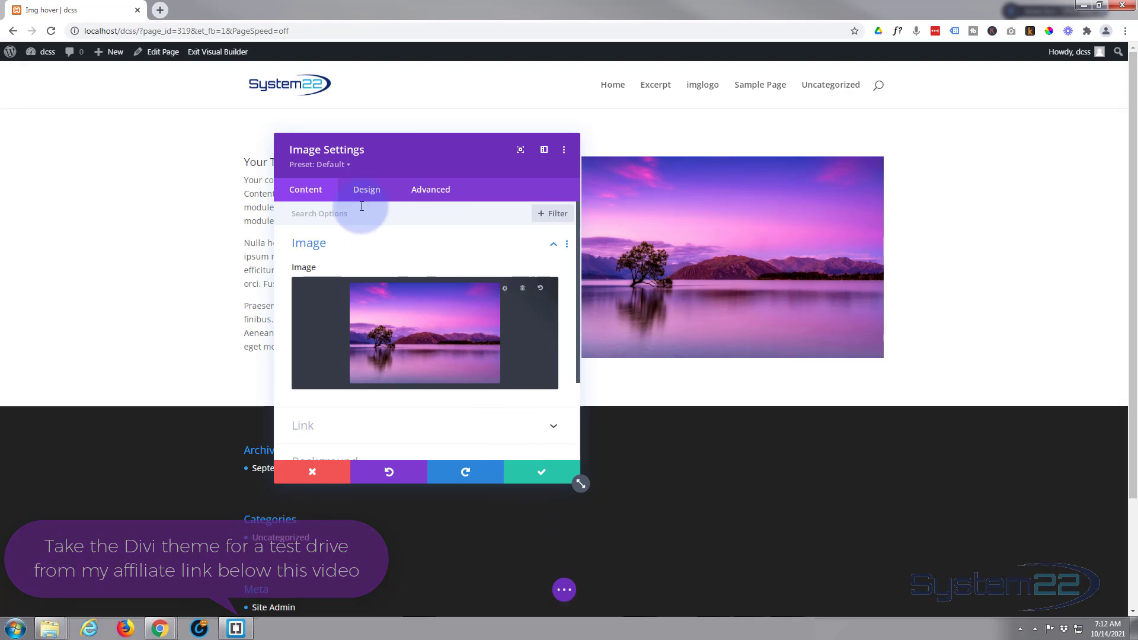
- Switch the image's Open in Lightbox option to Yes in the Link settings
drag(427, 149, 161, 297)
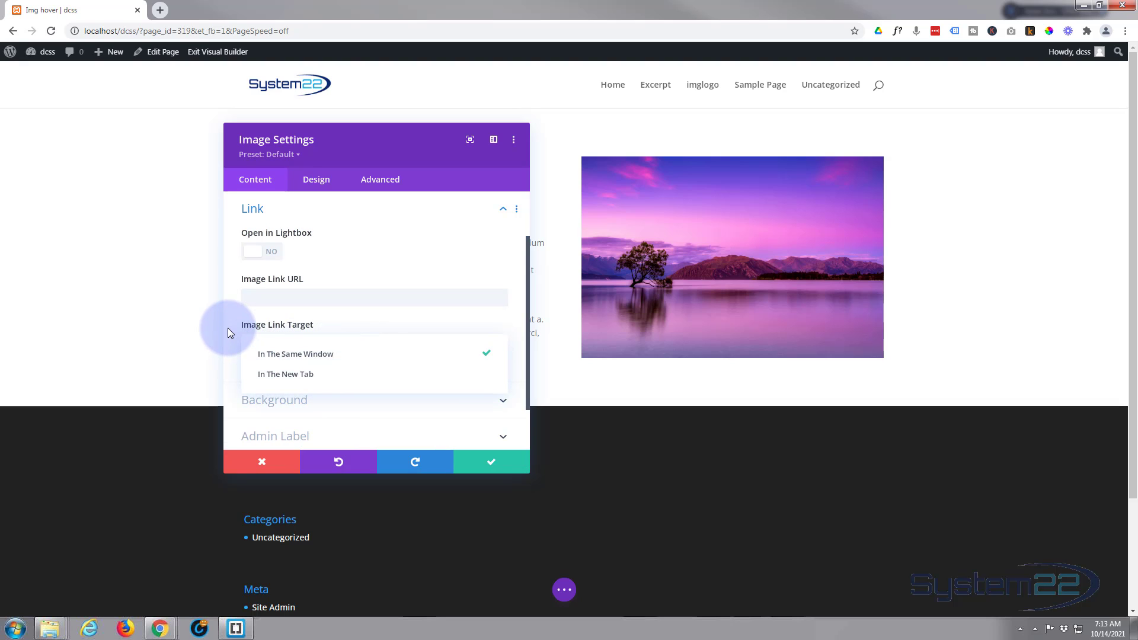
click(295, 353)
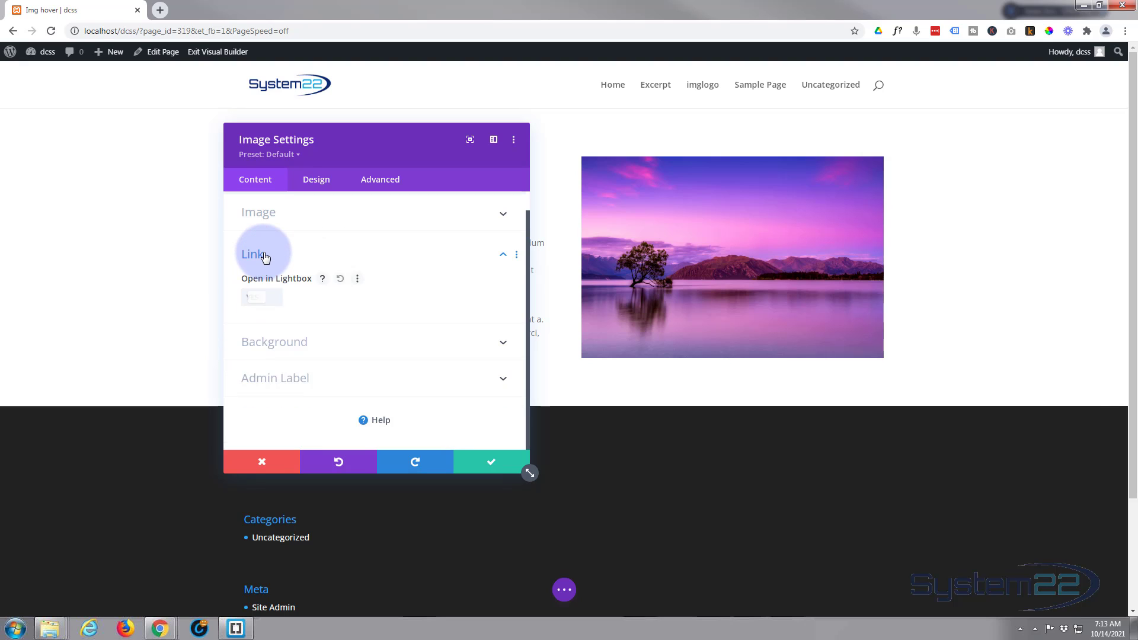
click(262, 297)
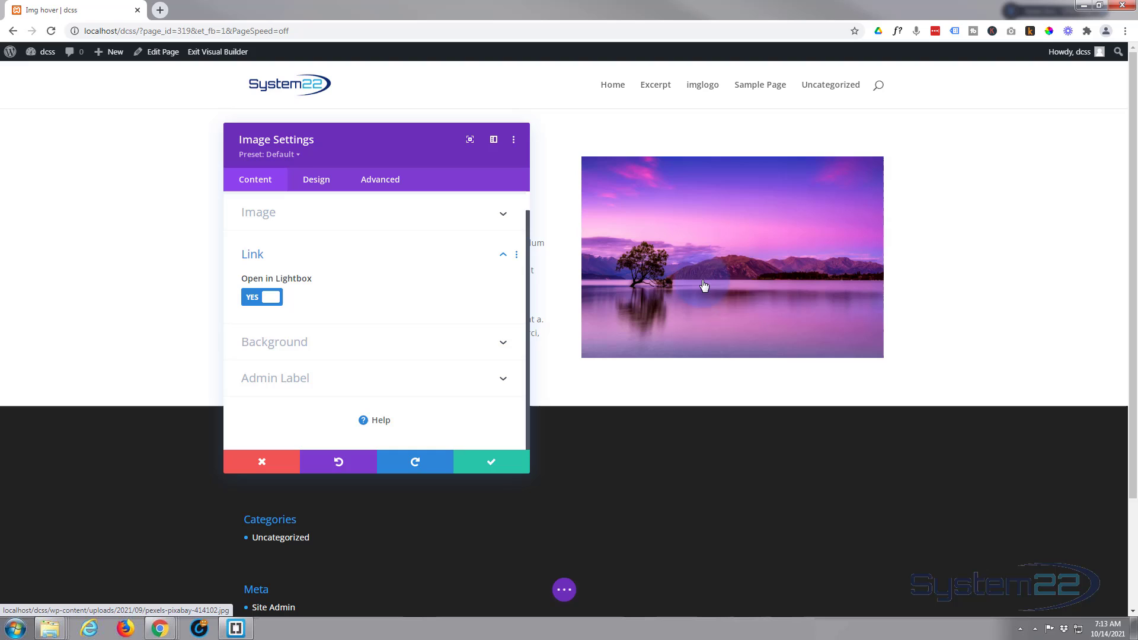
mouse_move(985, 151)
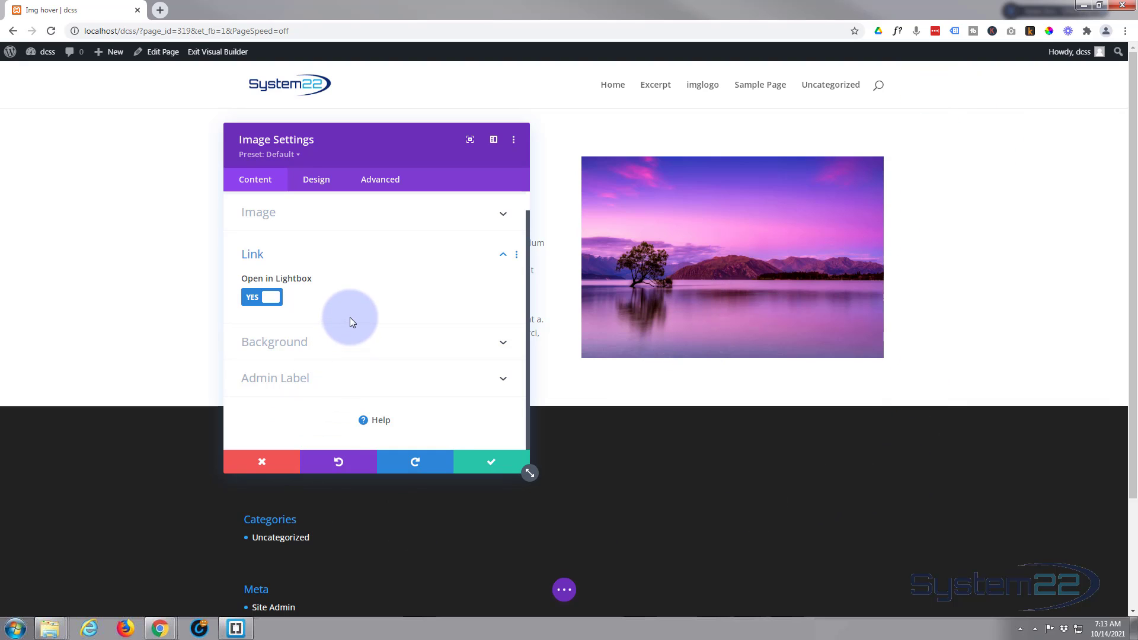
mouse_move(351, 319)
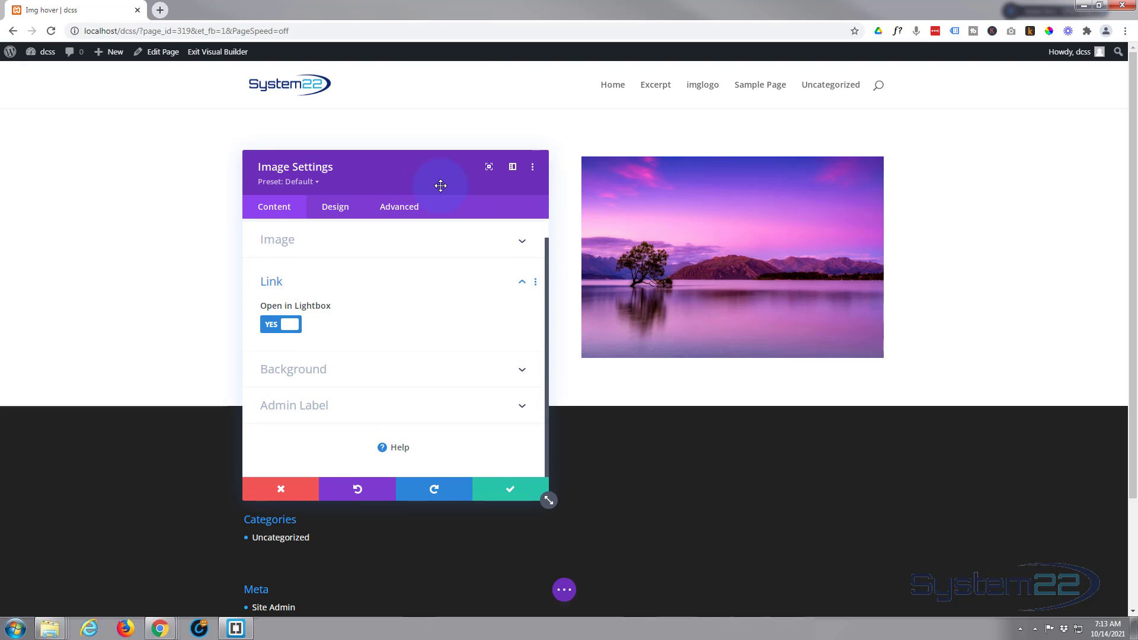
mouse_move(335, 206)
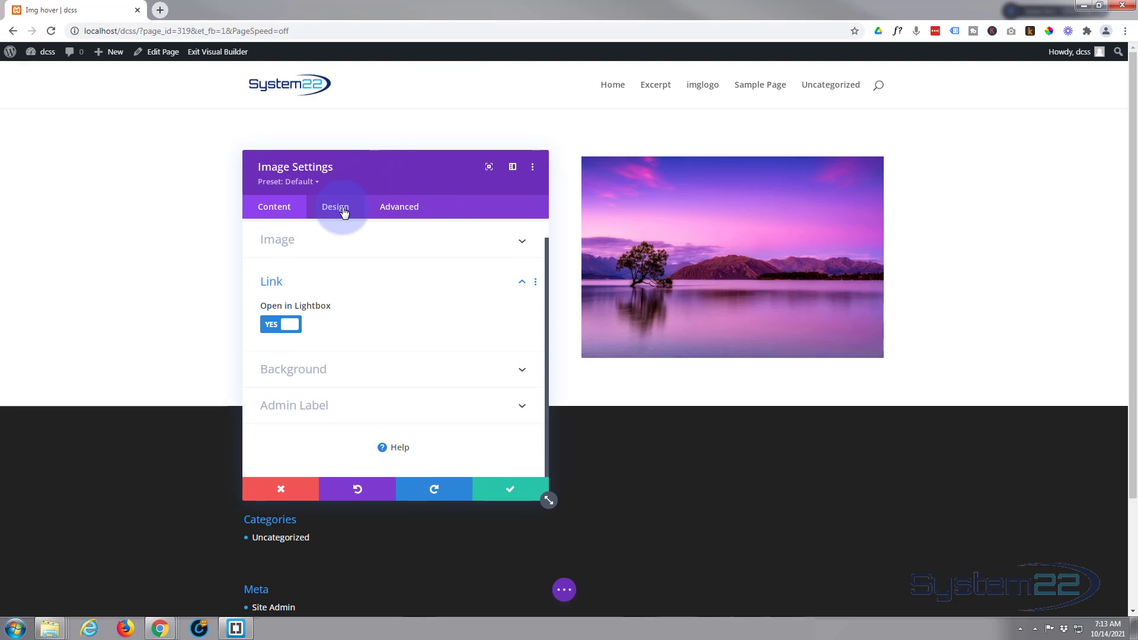
- Reach the image's Filters settings under Design, with Opacity still at 100%
click(335, 206)
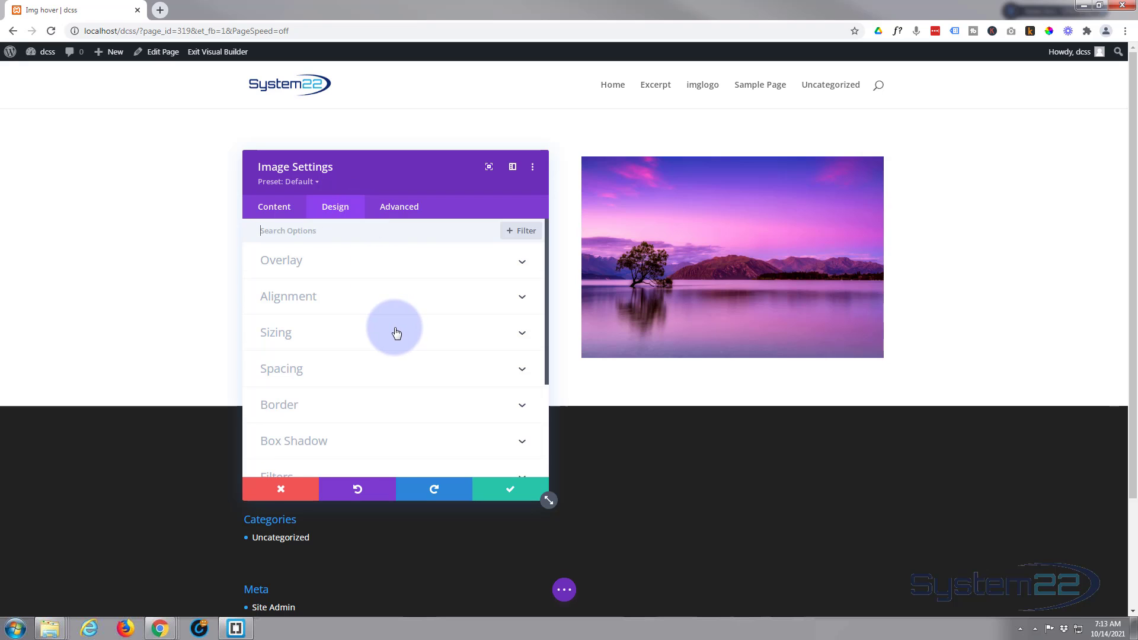
scroll(down, 3)
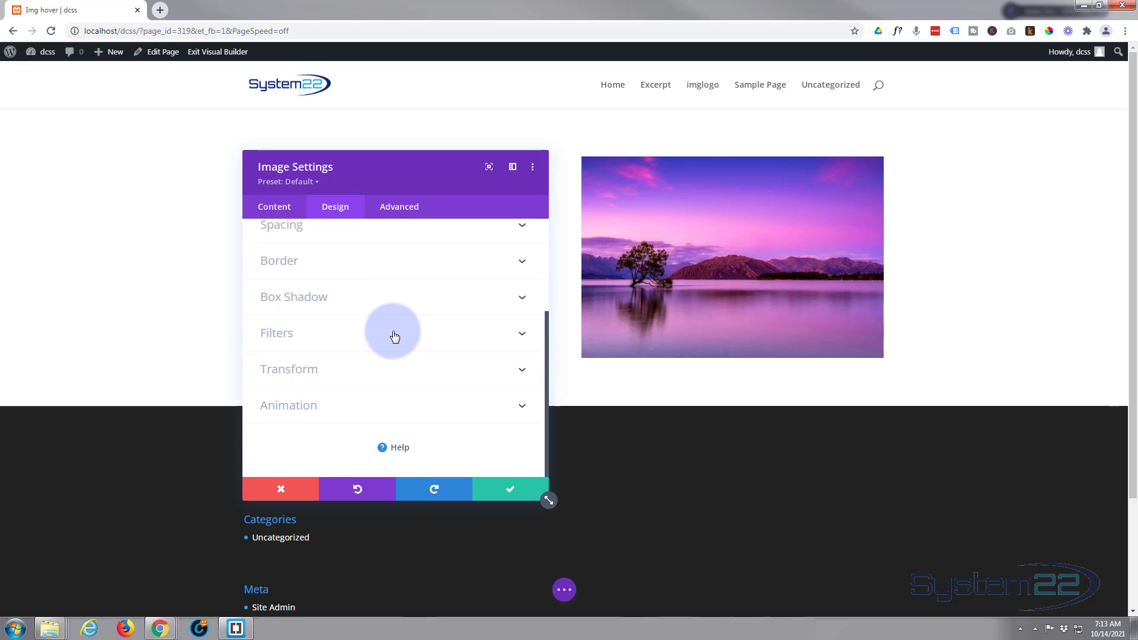
click(276, 332)
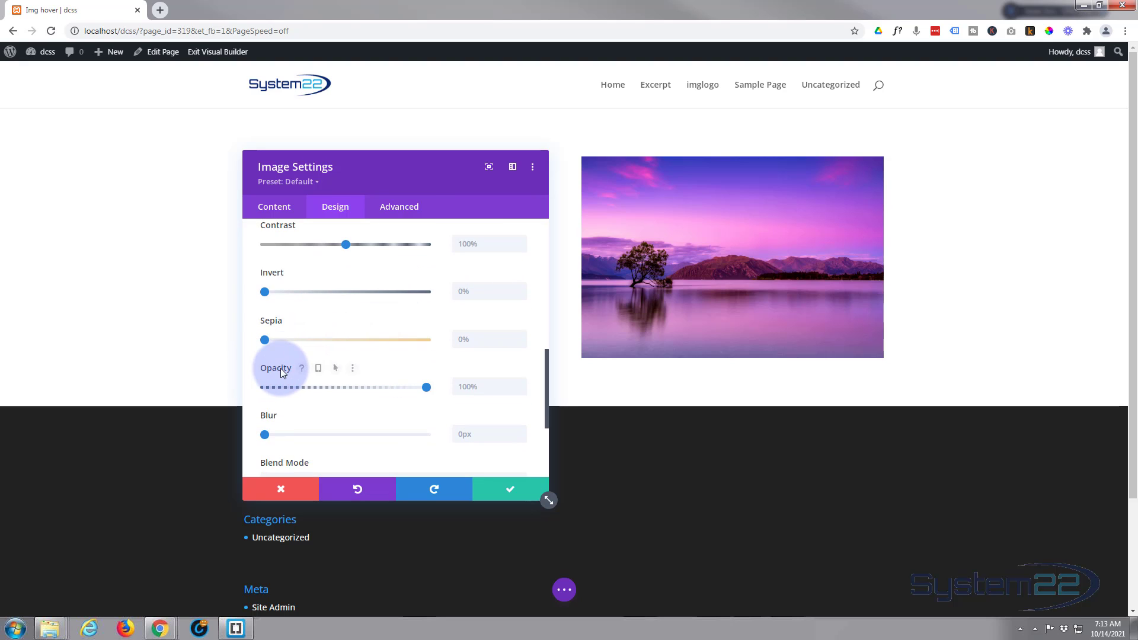
mouse_move(283, 372)
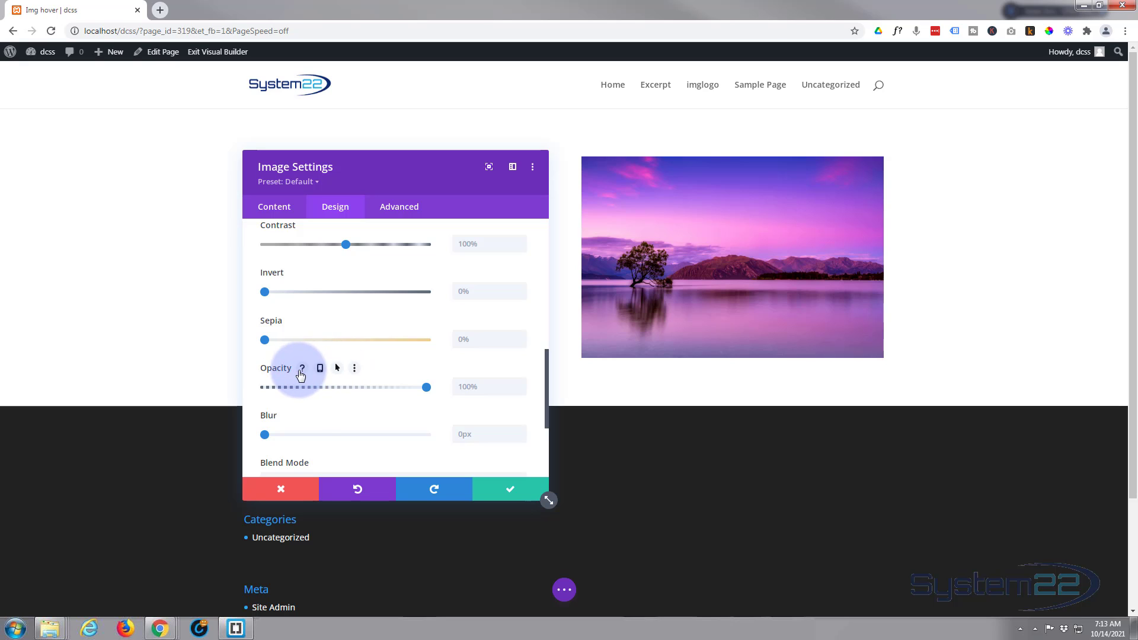
mouse_move(336, 371)
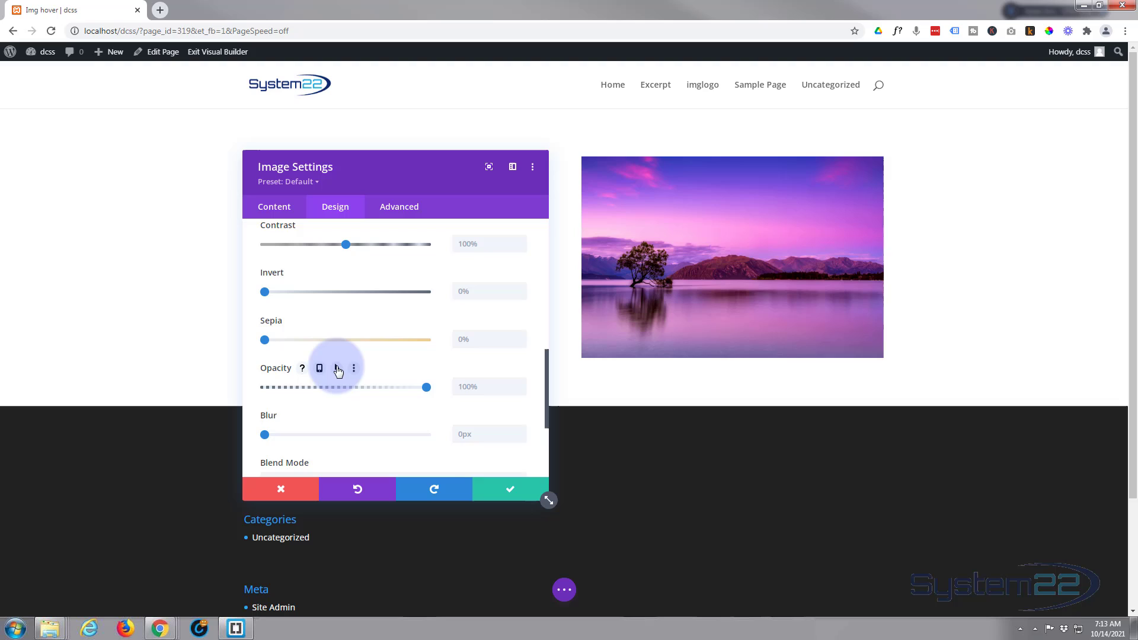
- Enable a hover state for Opacity, setting 0% by default and 100% on hover
click(319, 368)
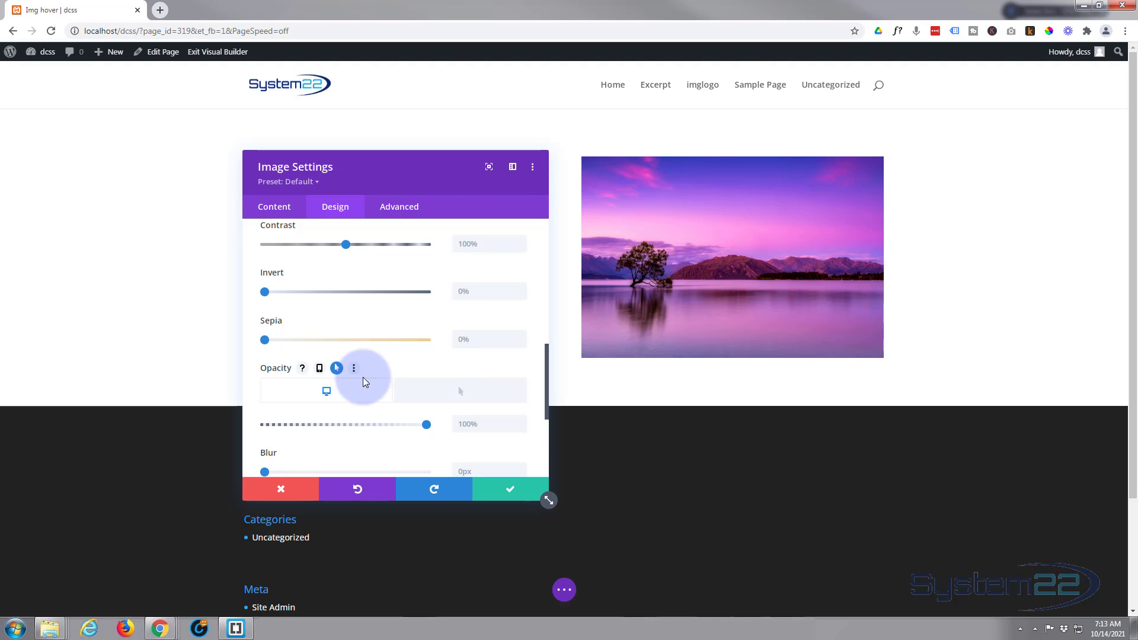
mouse_move(326, 392)
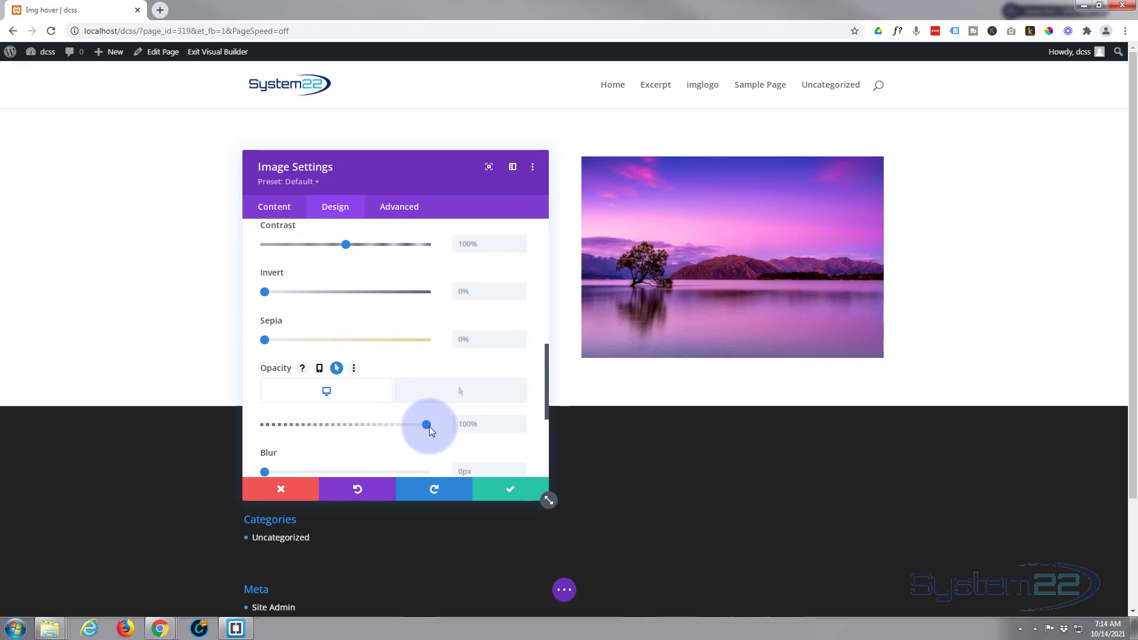
drag(426, 425, 265, 425)
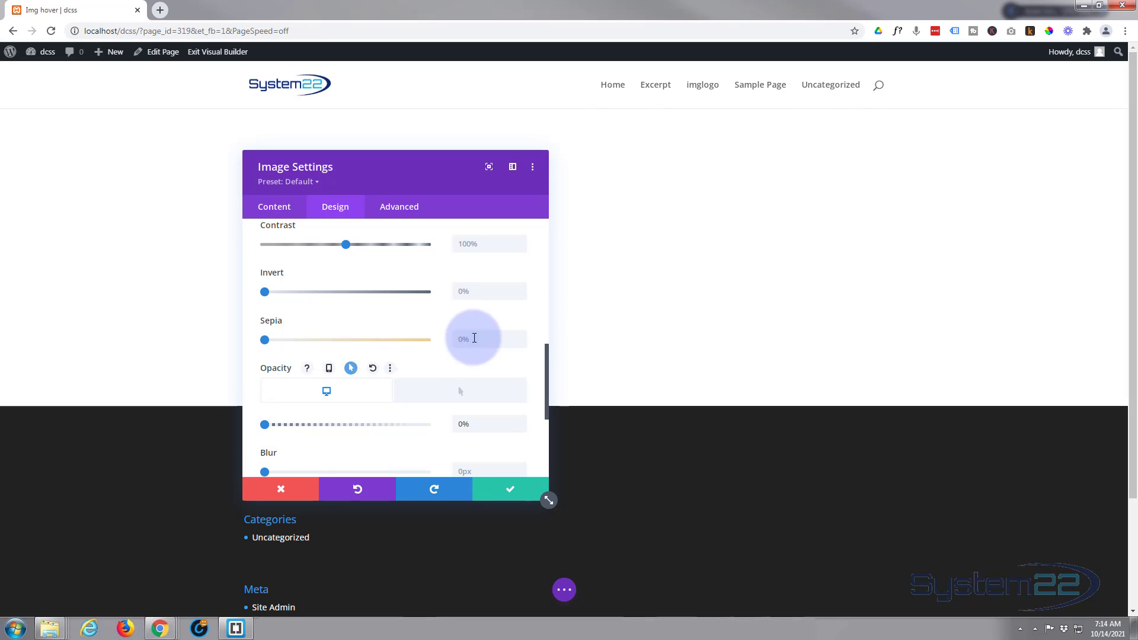
mouse_move(484, 394)
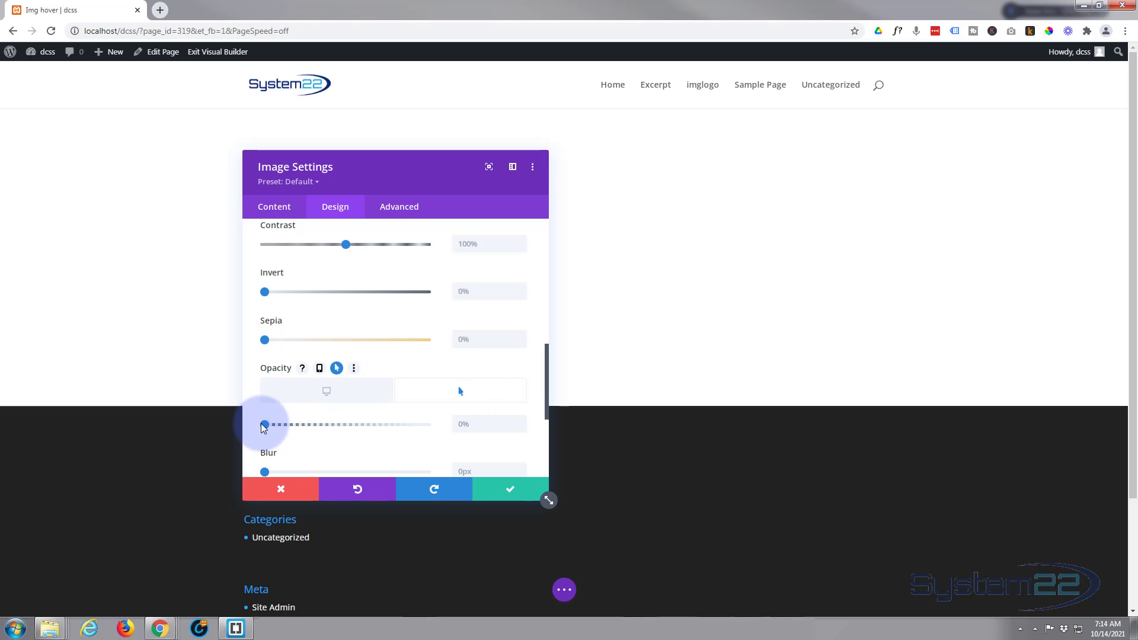
drag(263, 425, 426, 424)
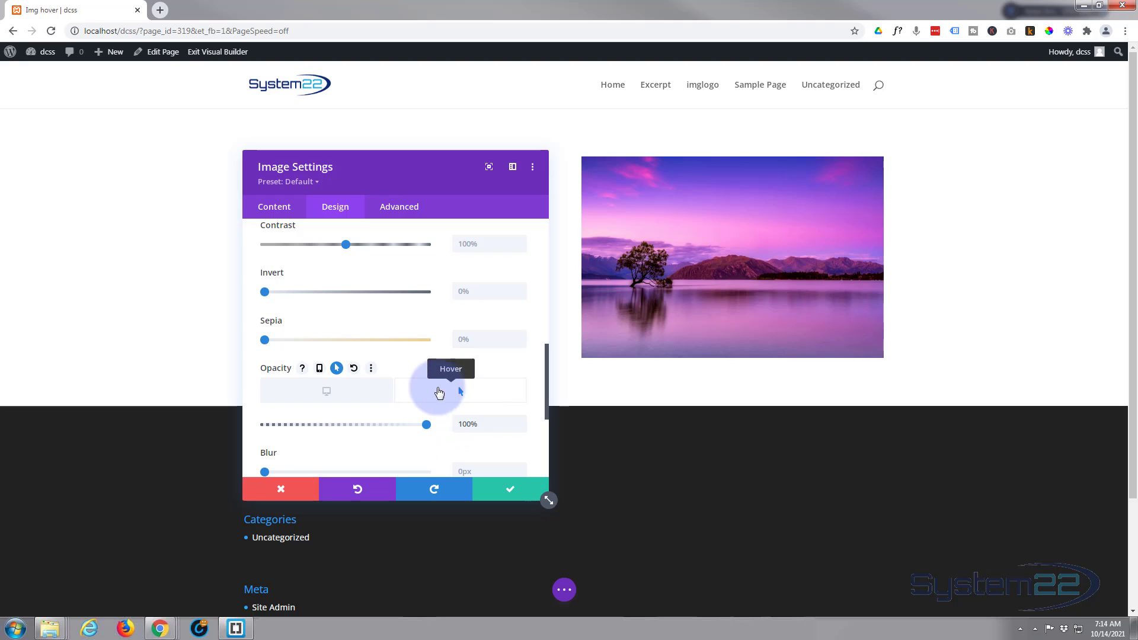
- Nudge the default opacity slider through 1% and 5% before settling it back near 0%
click(326, 391)
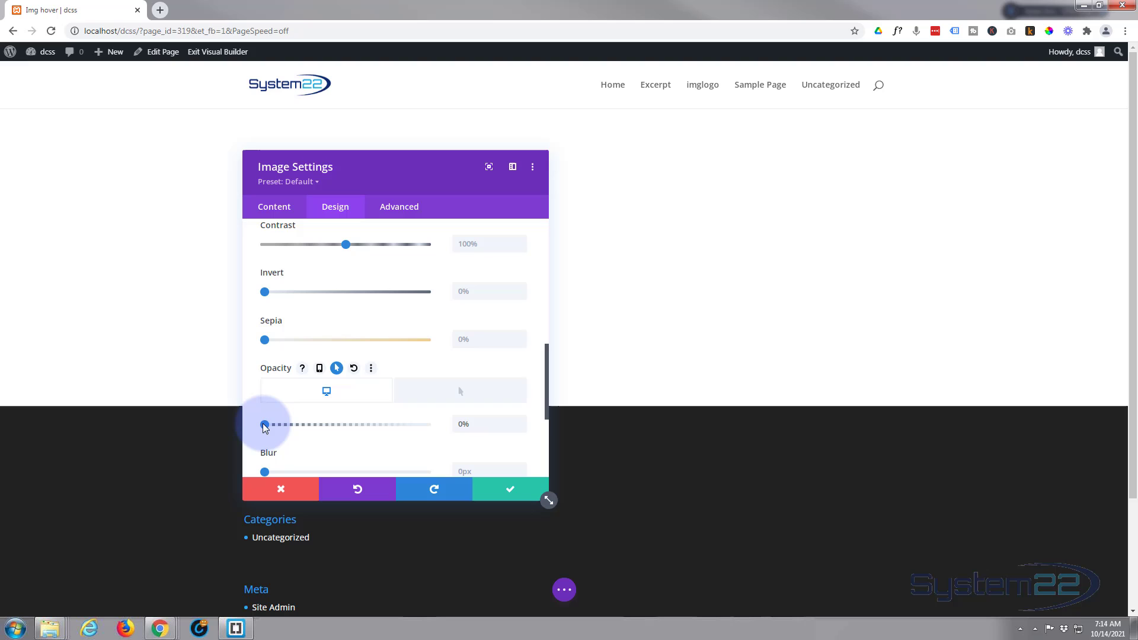
drag(264, 424, 269, 425)
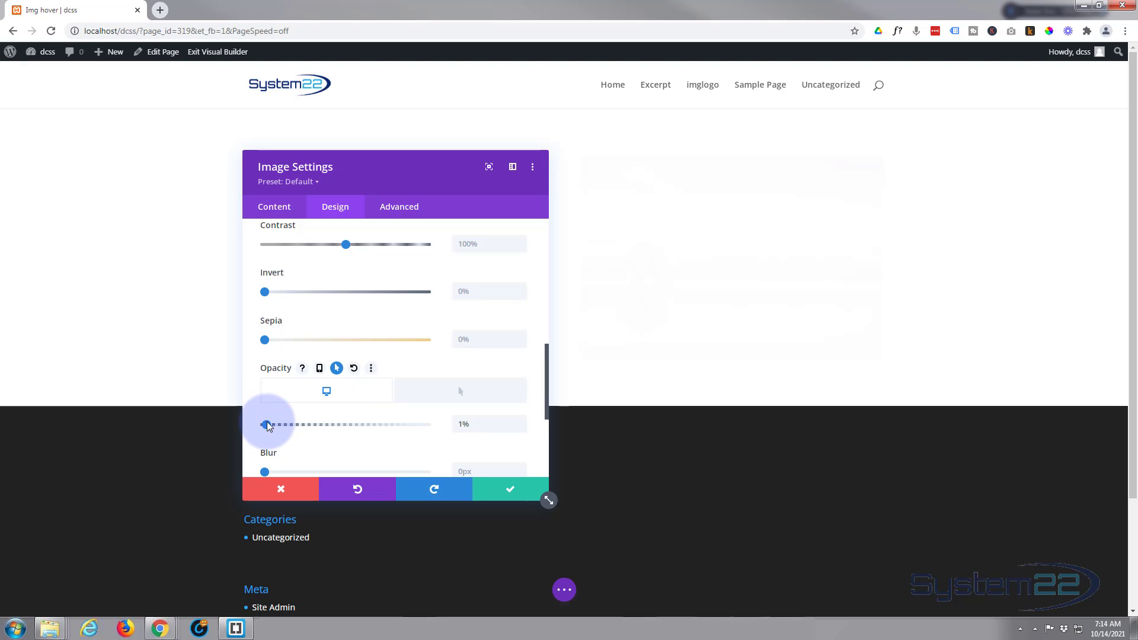
drag(267, 425, 275, 425)
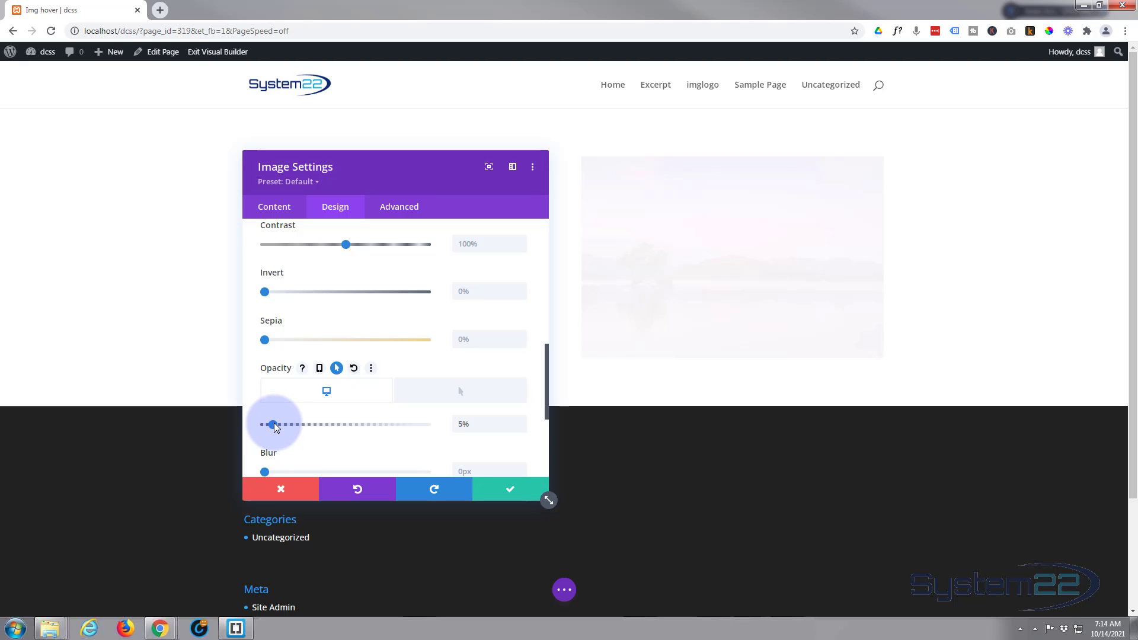
drag(275, 424, 265, 424)
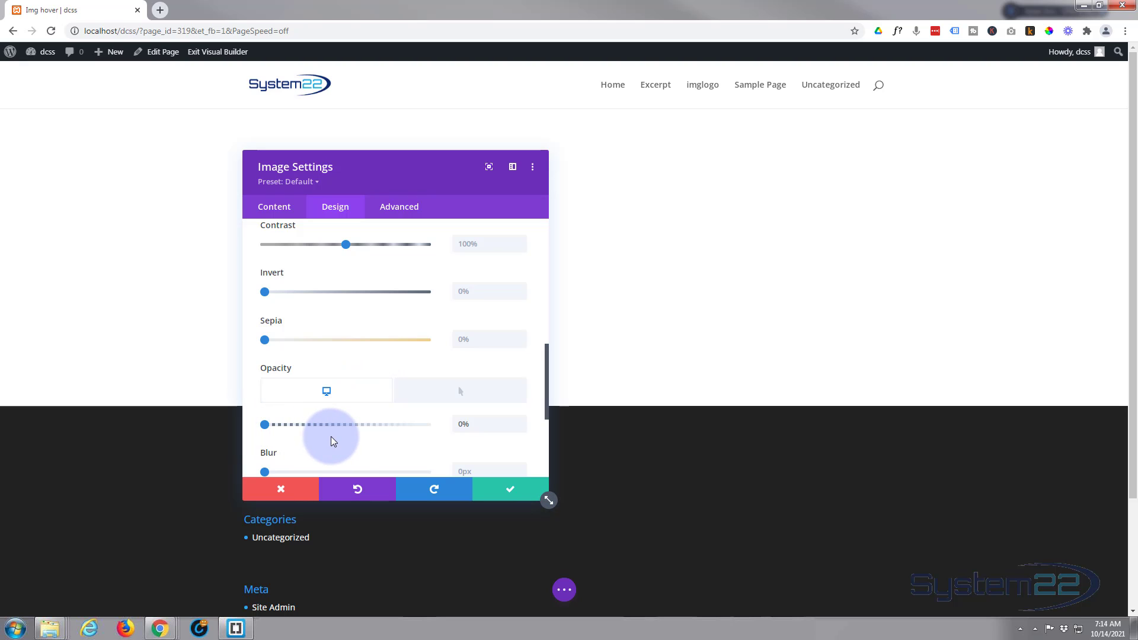
mouse_move(387, 451)
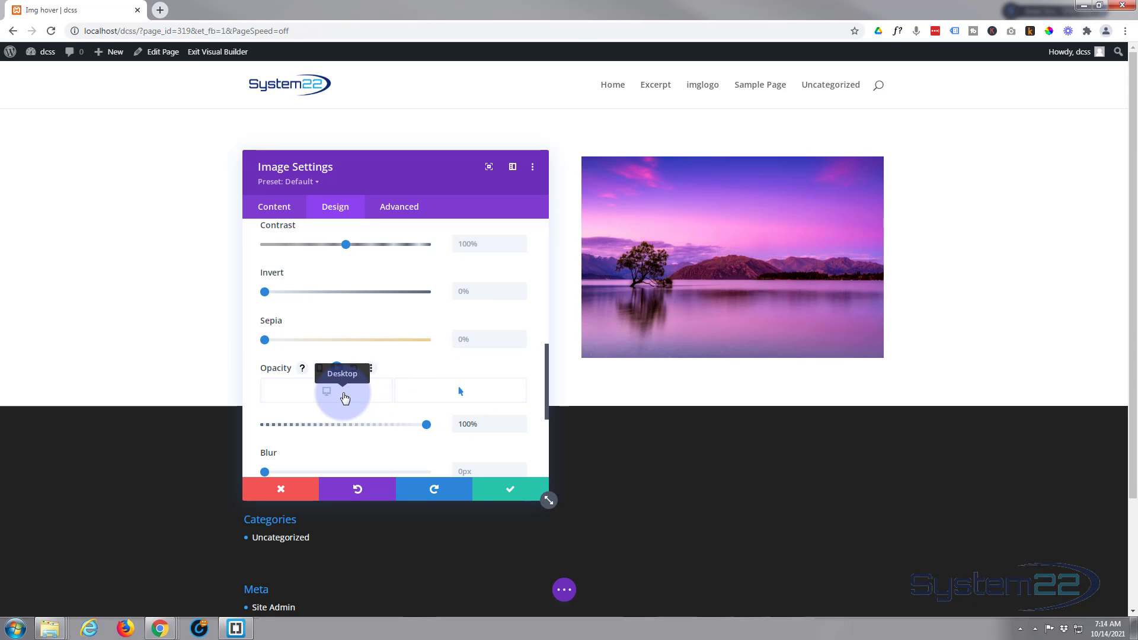
click(453, 394)
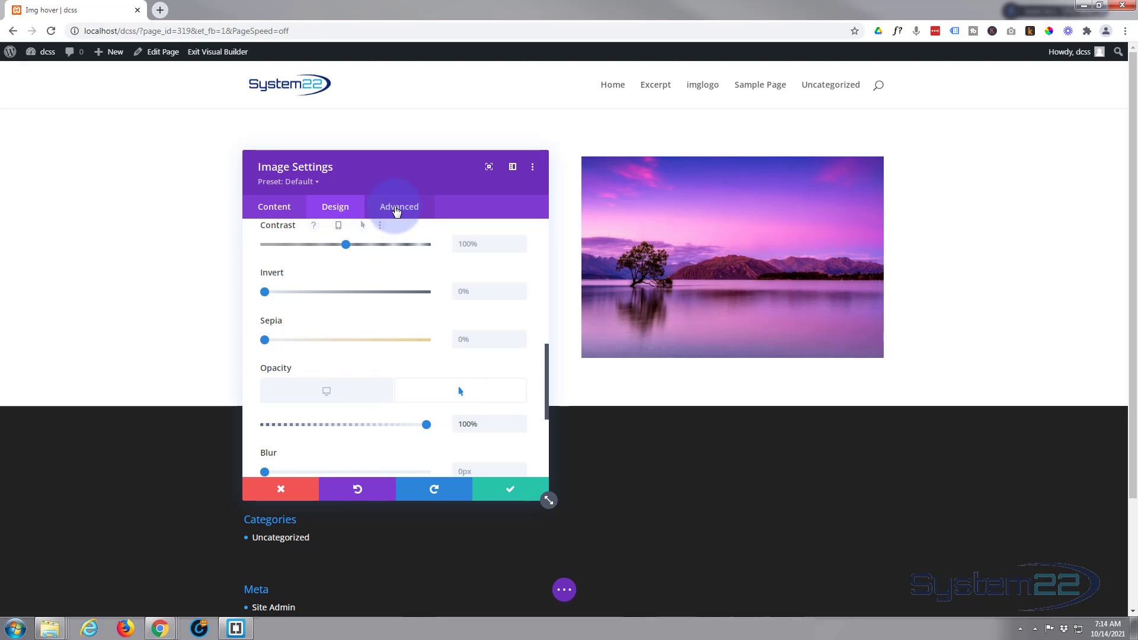
- Set a 4000ms Transition Duration with an Ease-In-Out speed curve under Advanced > Transitions
click(399, 206)
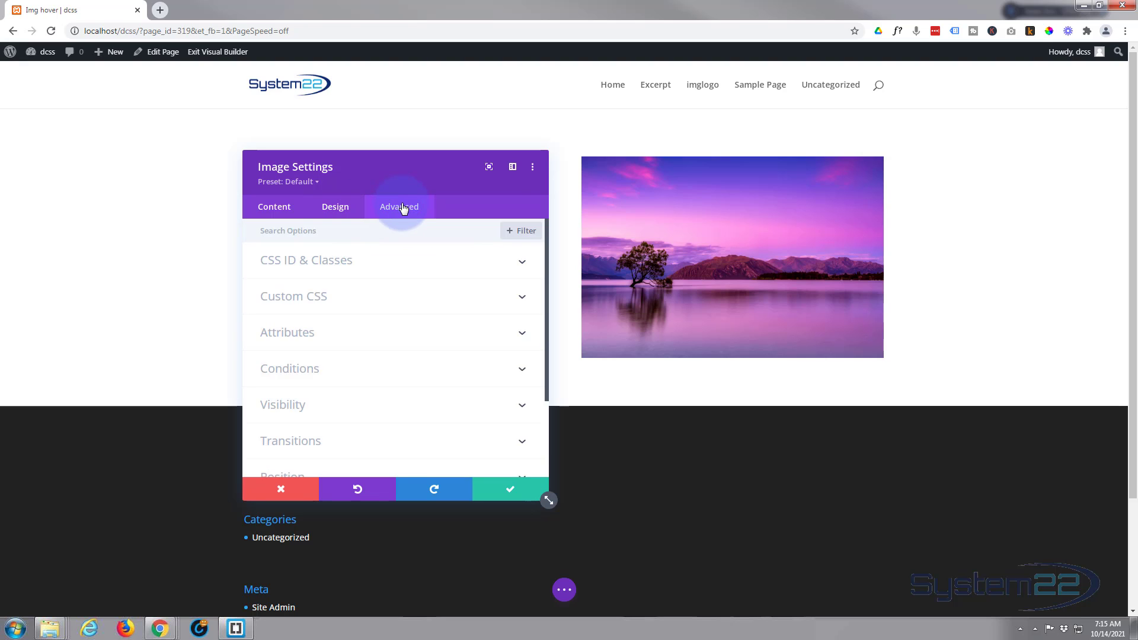
click(291, 441)
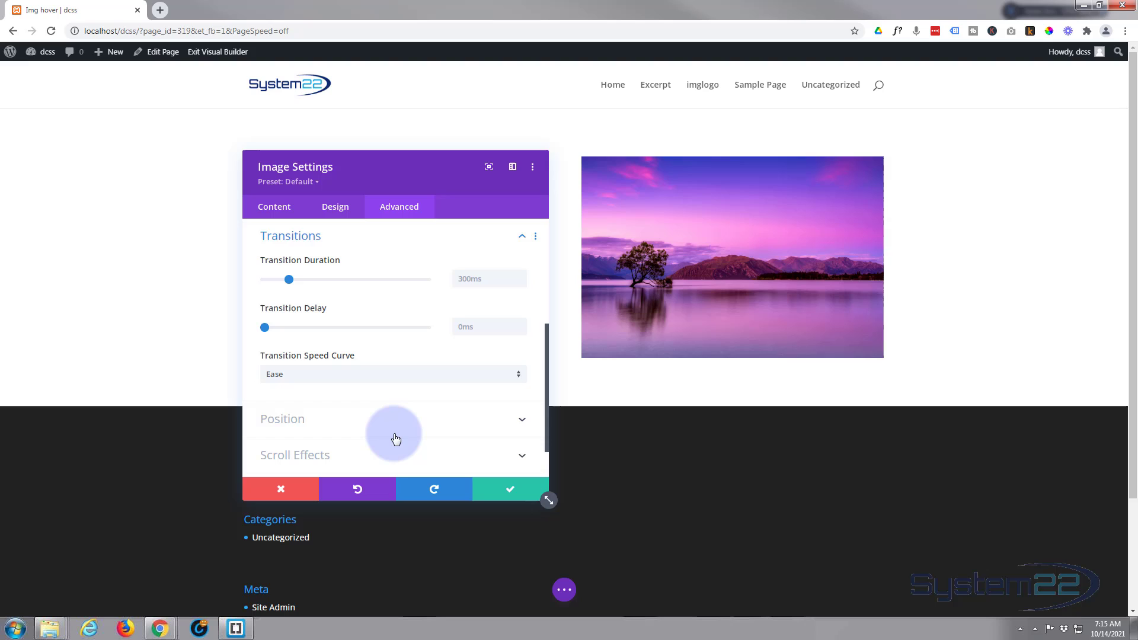
mouse_move(387, 281)
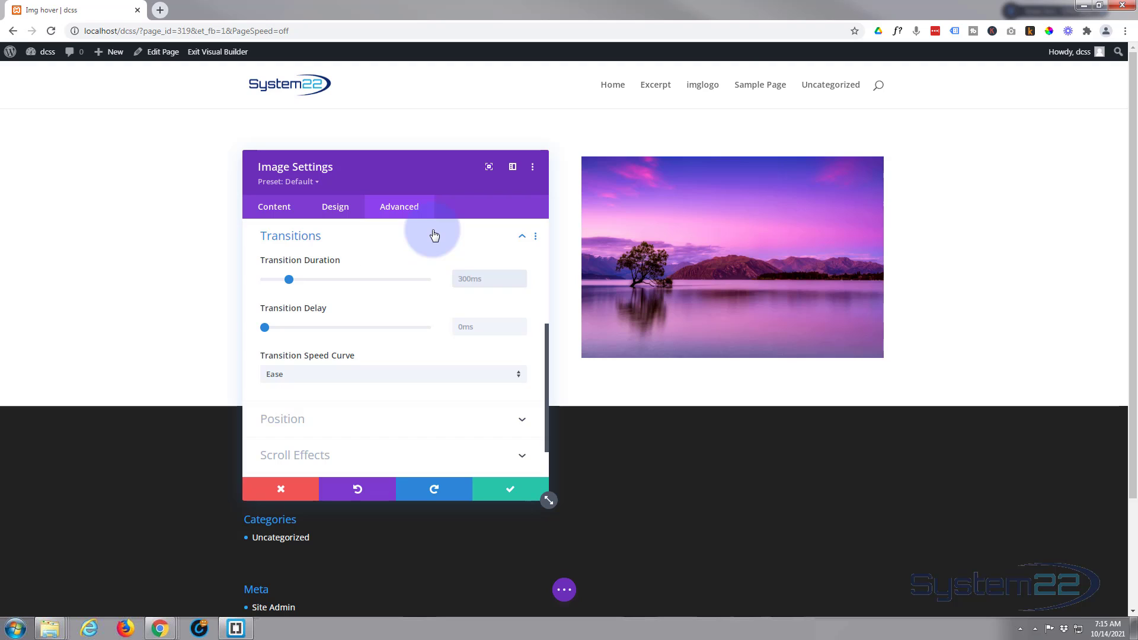
text(4000)
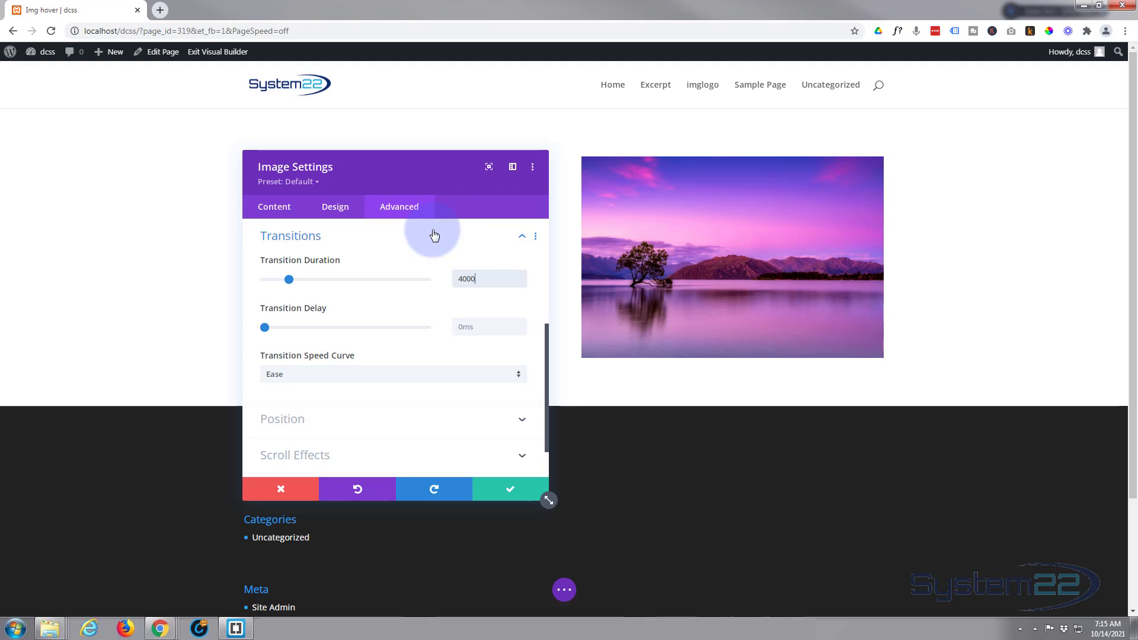
drag(288, 279, 427, 278)
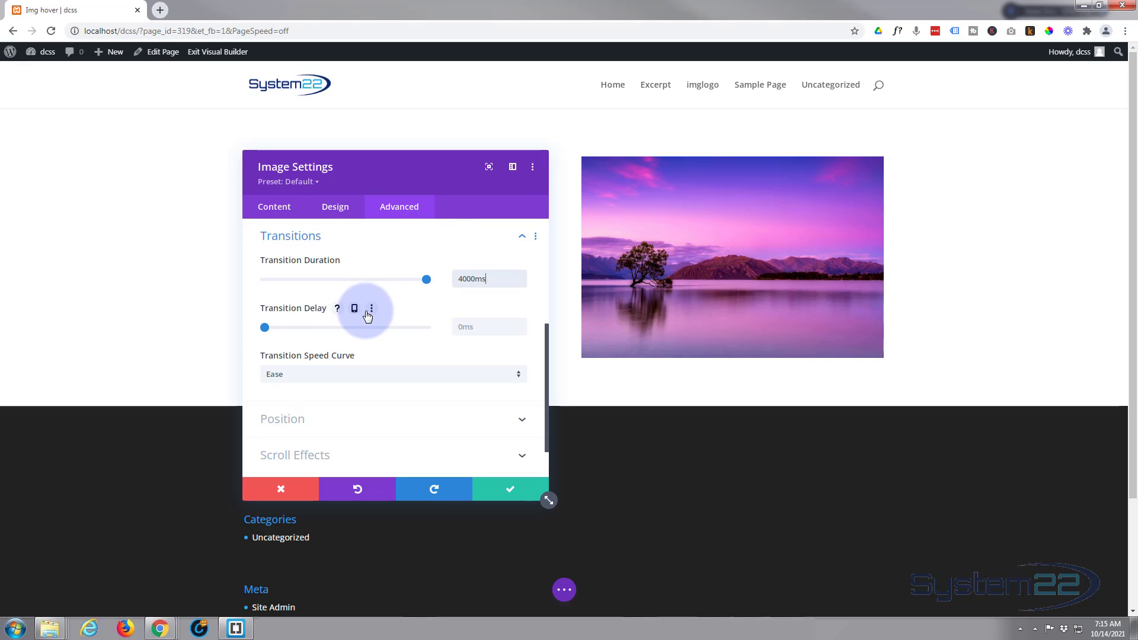
mouse_move(339, 320)
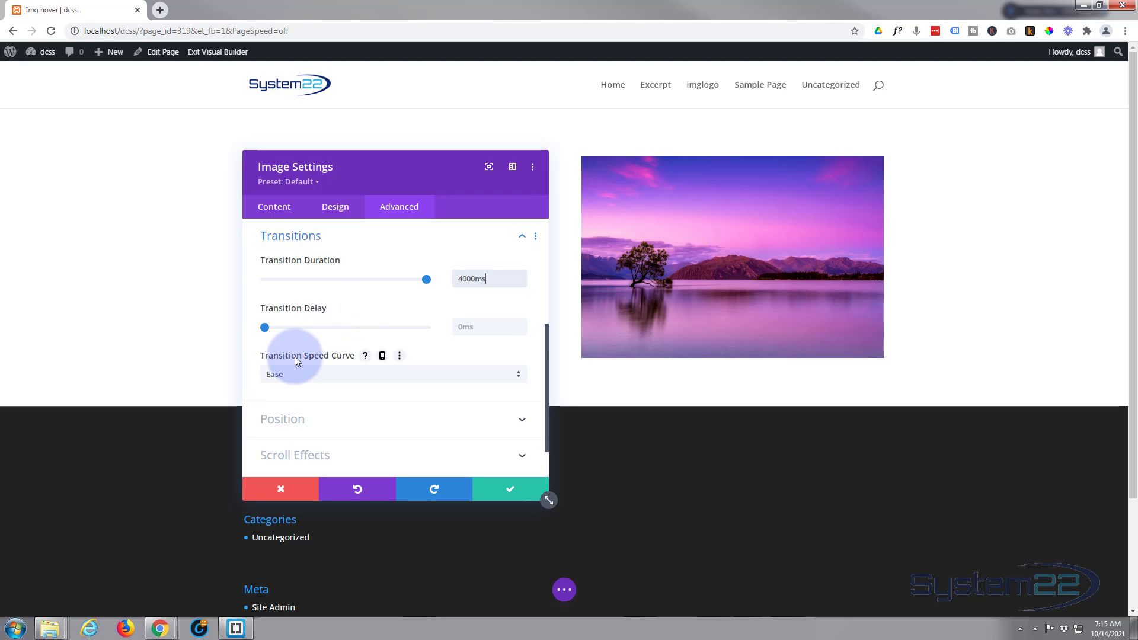
click(392, 374)
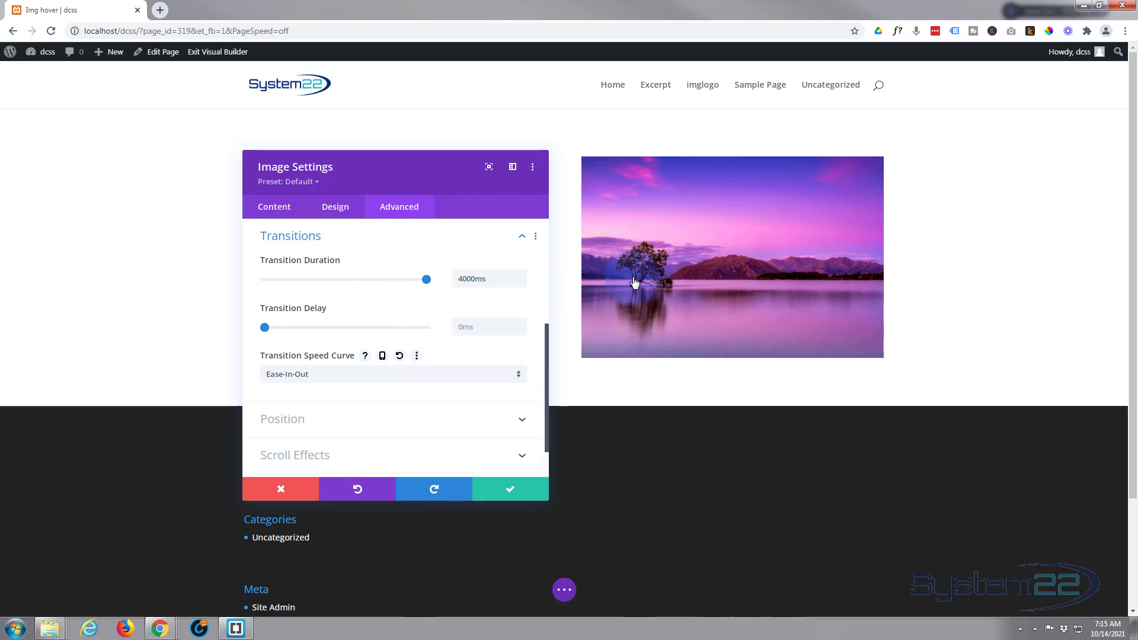
mouse_move(633, 282)
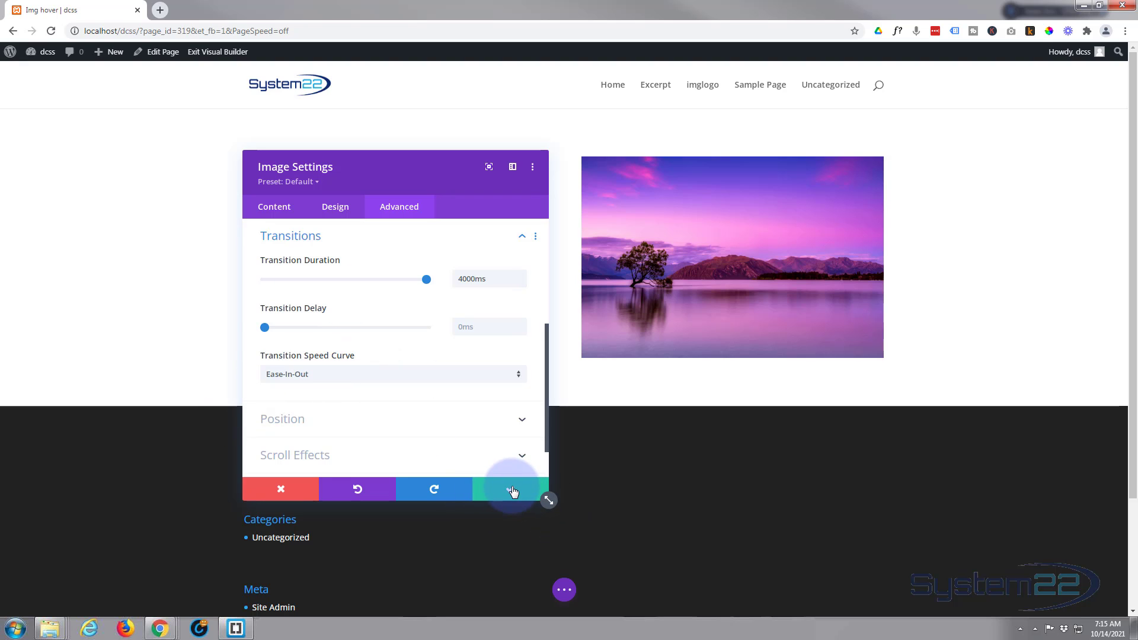
- Apply the image settings, save the page and exit to the live page
click(511, 488)
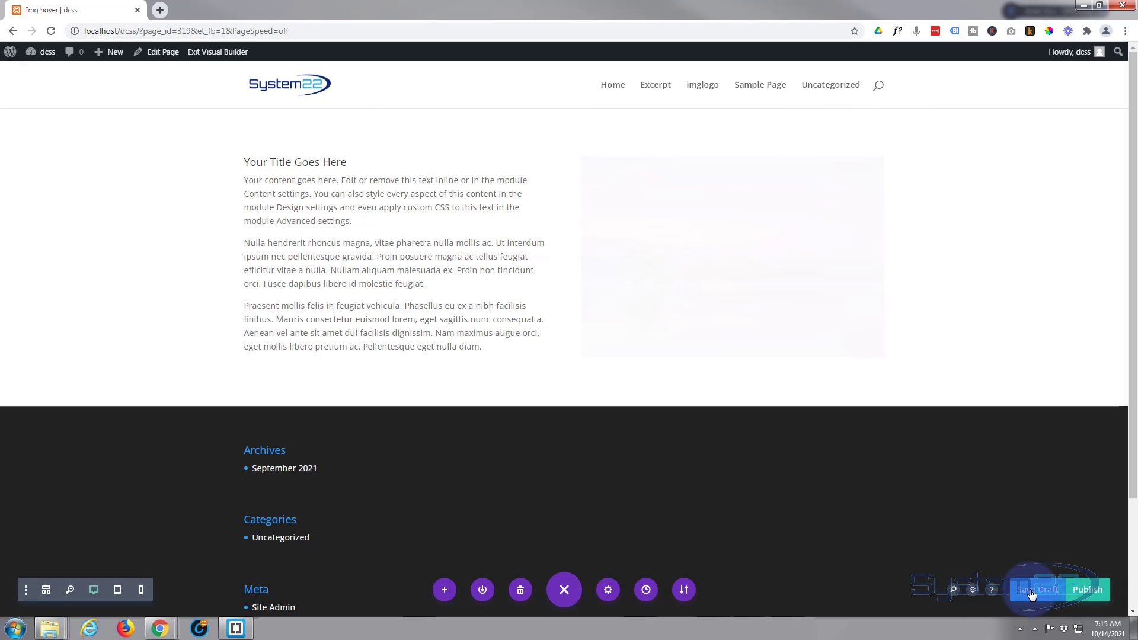
click(1037, 590)
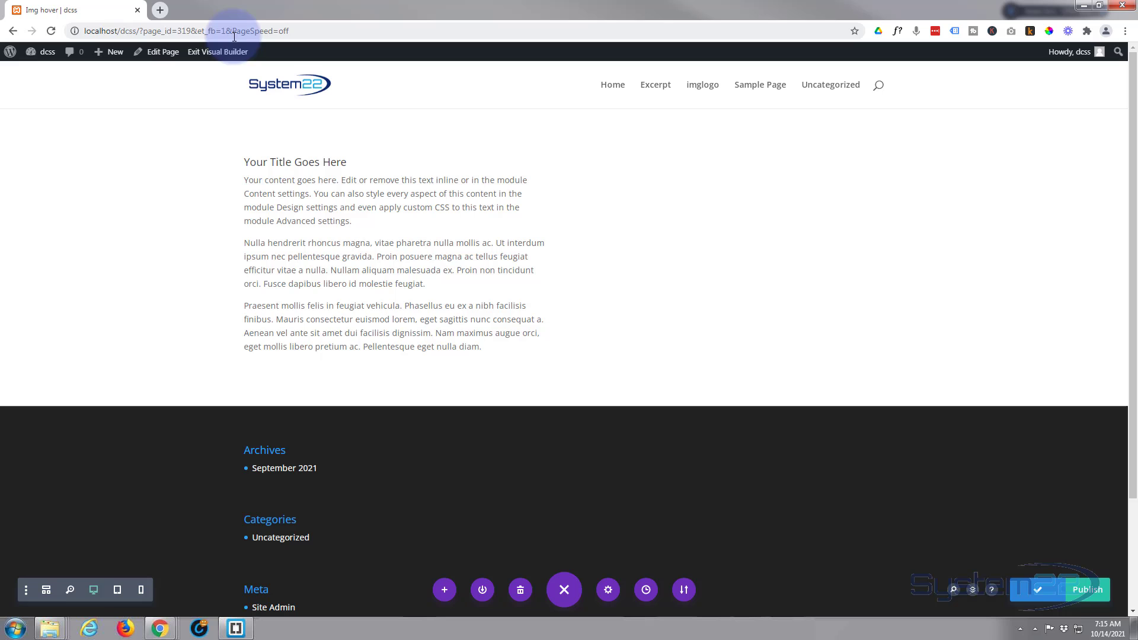
click(217, 51)
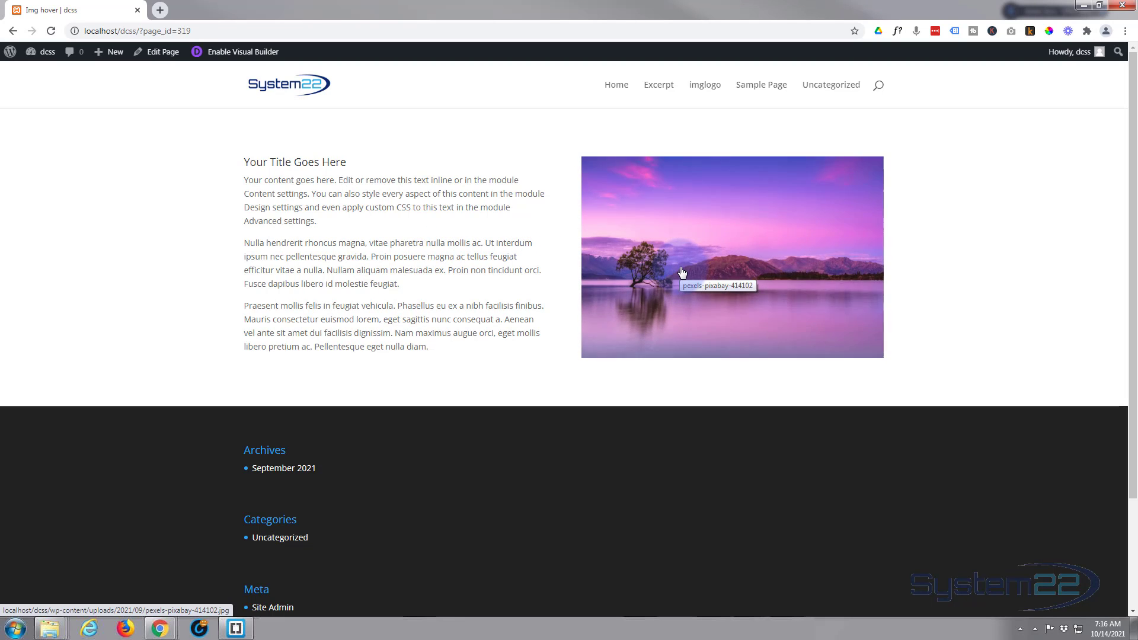
mouse_move(938, 263)
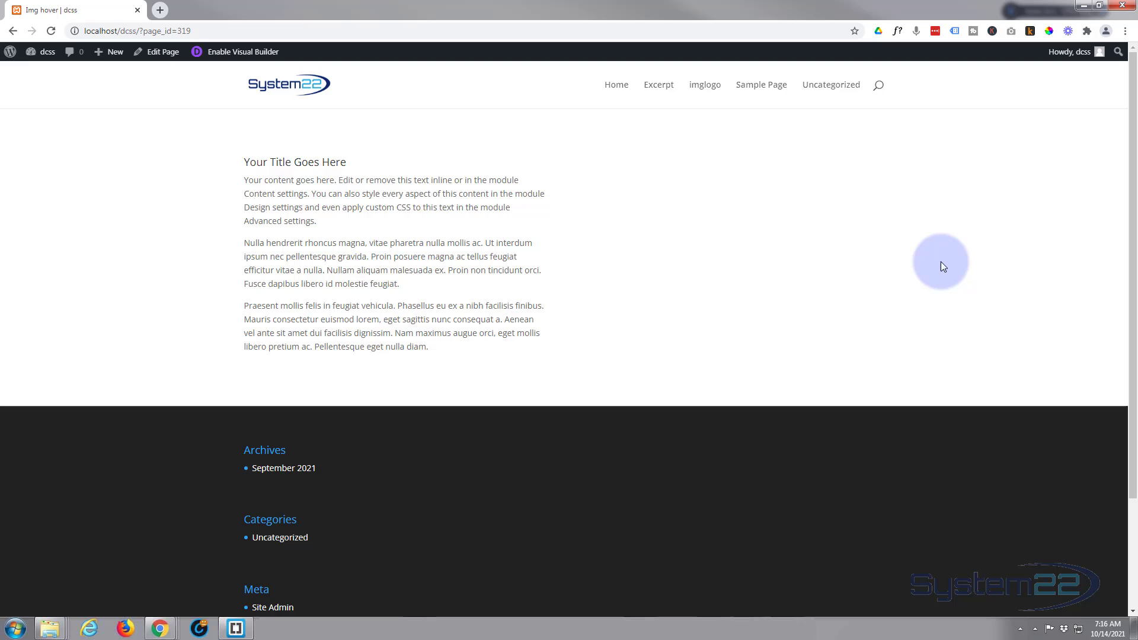
mouse_move(757, 284)
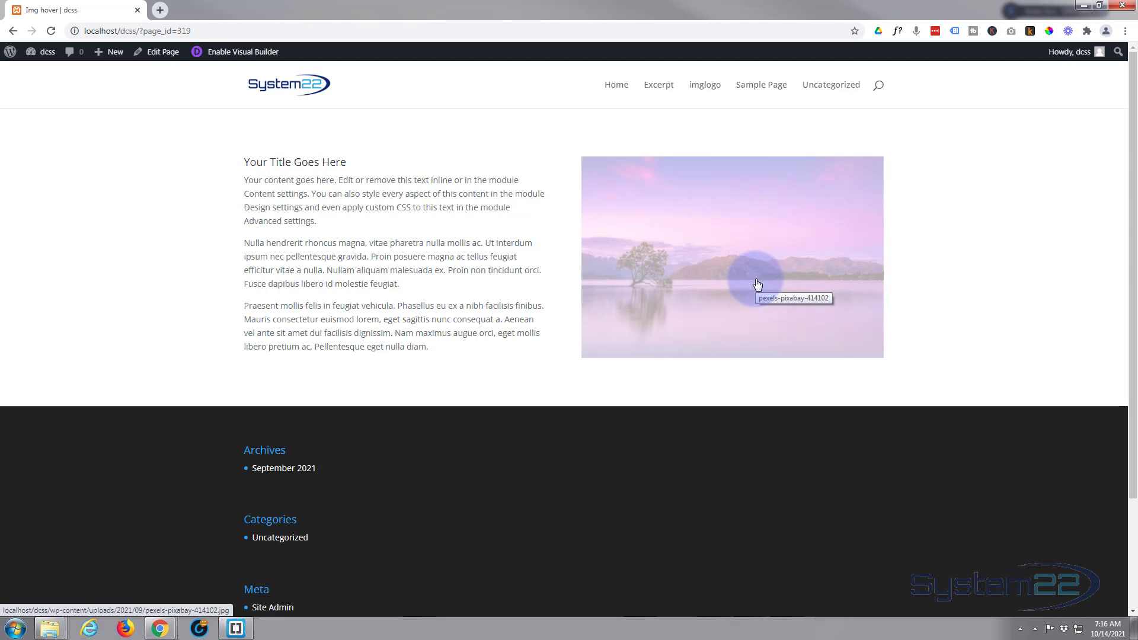
mouse_move(559, 282)
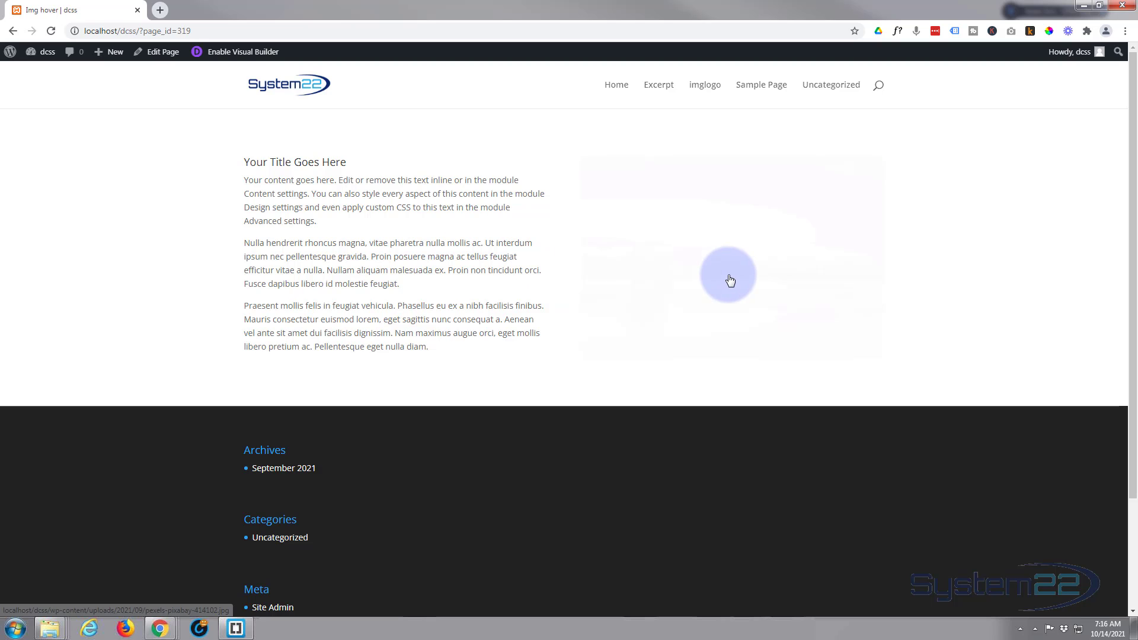
mouse_move(731, 280)
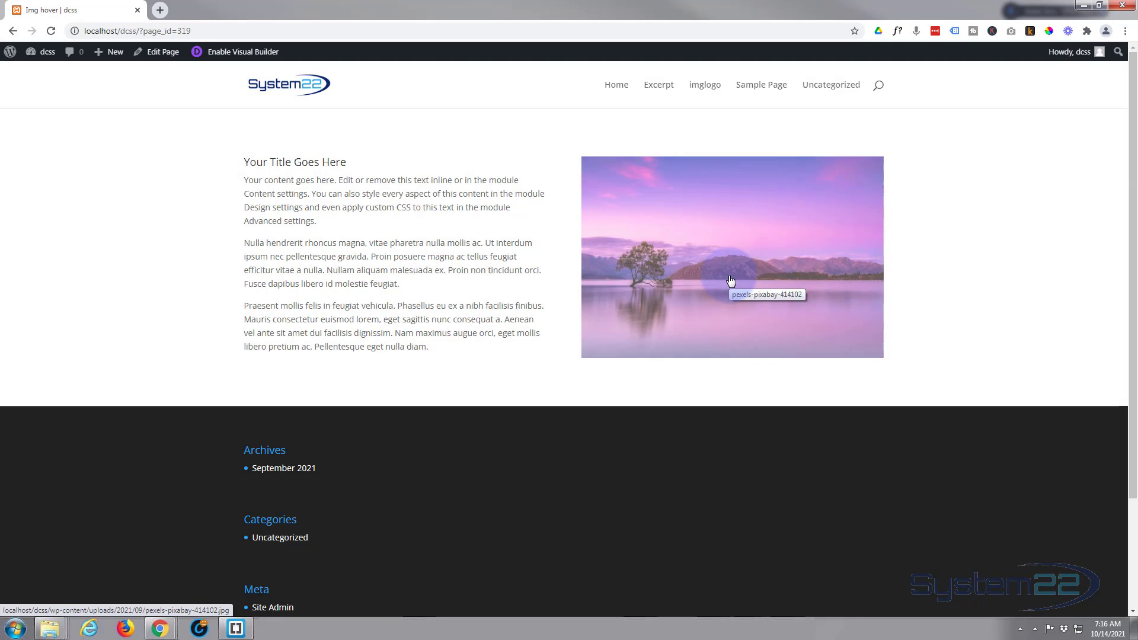
mouse_move(998, 262)
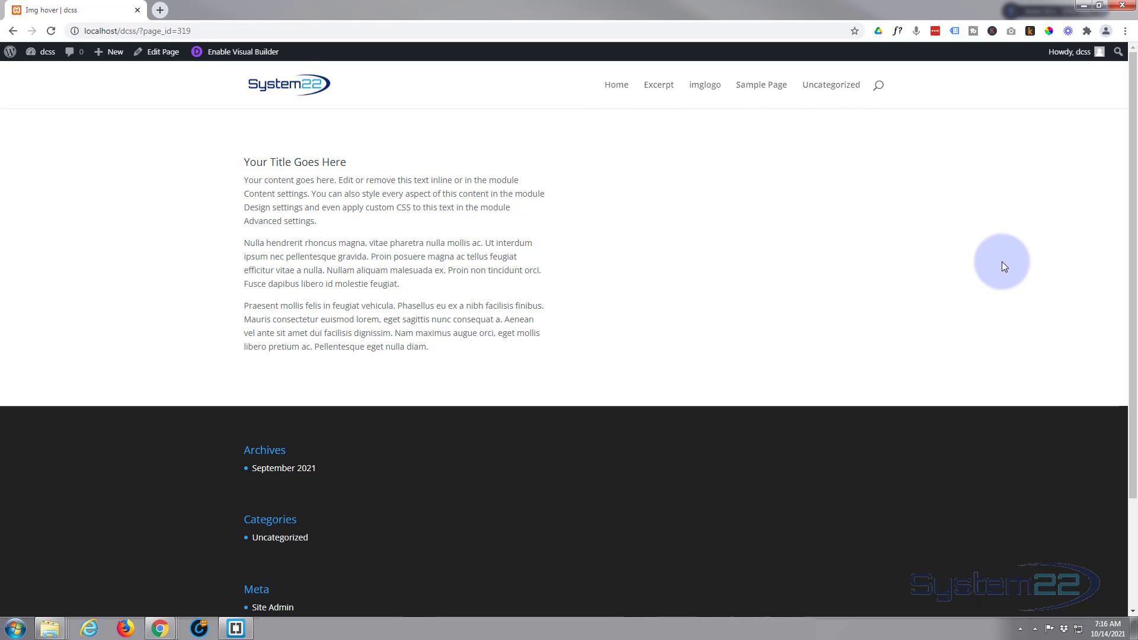
mouse_move(757, 292)
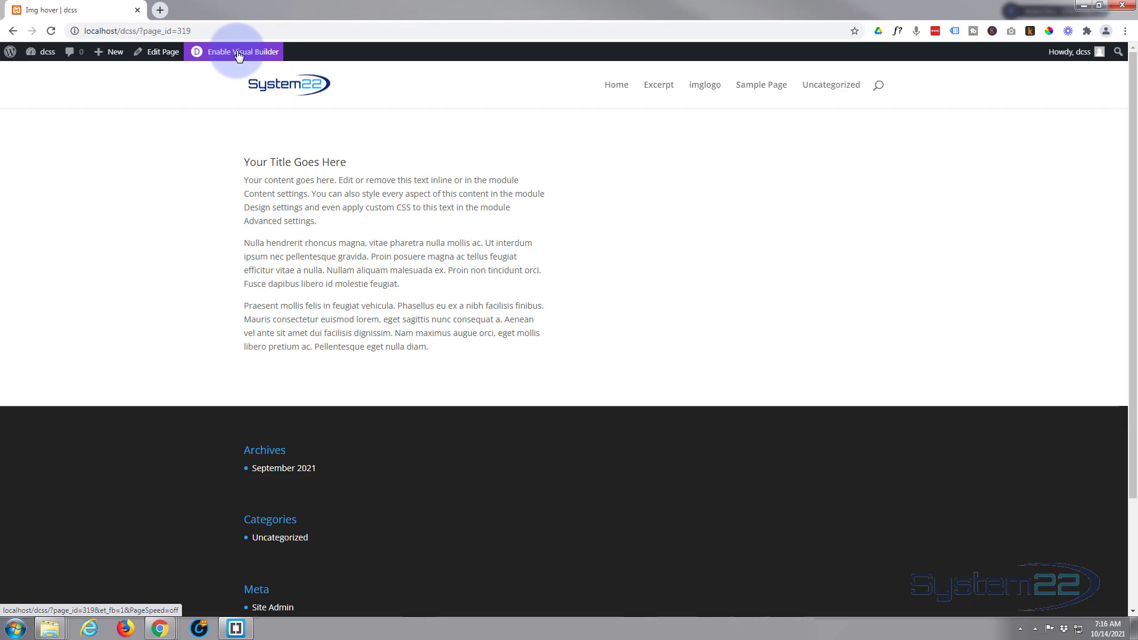
- Re-enable the Visual Builder on the Img hover page
click(241, 52)
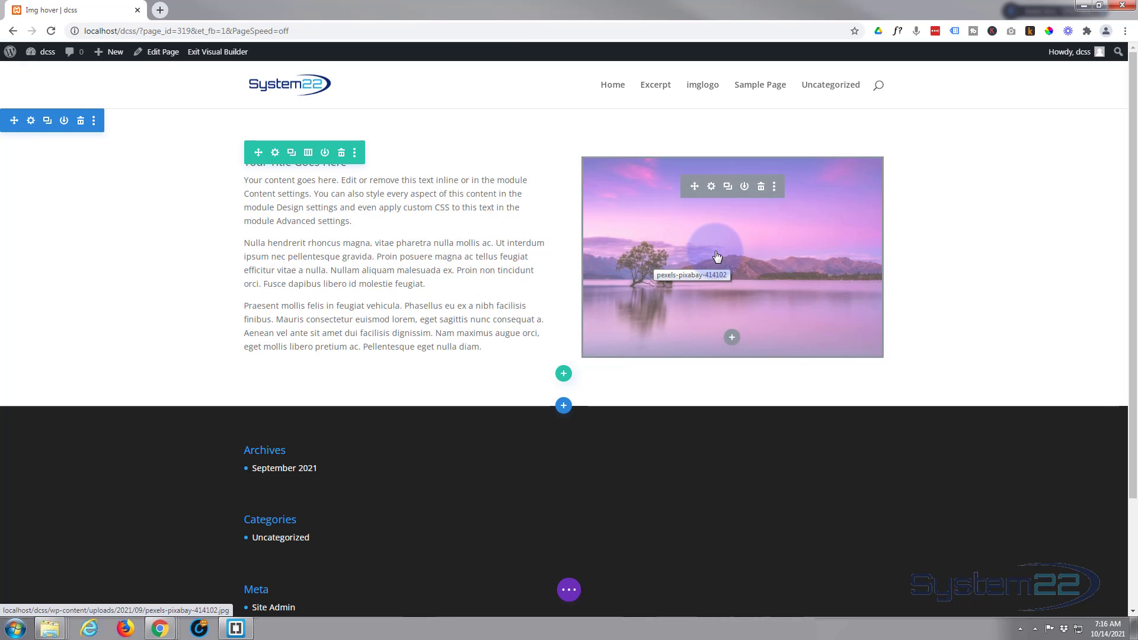
mouse_move(760, 277)
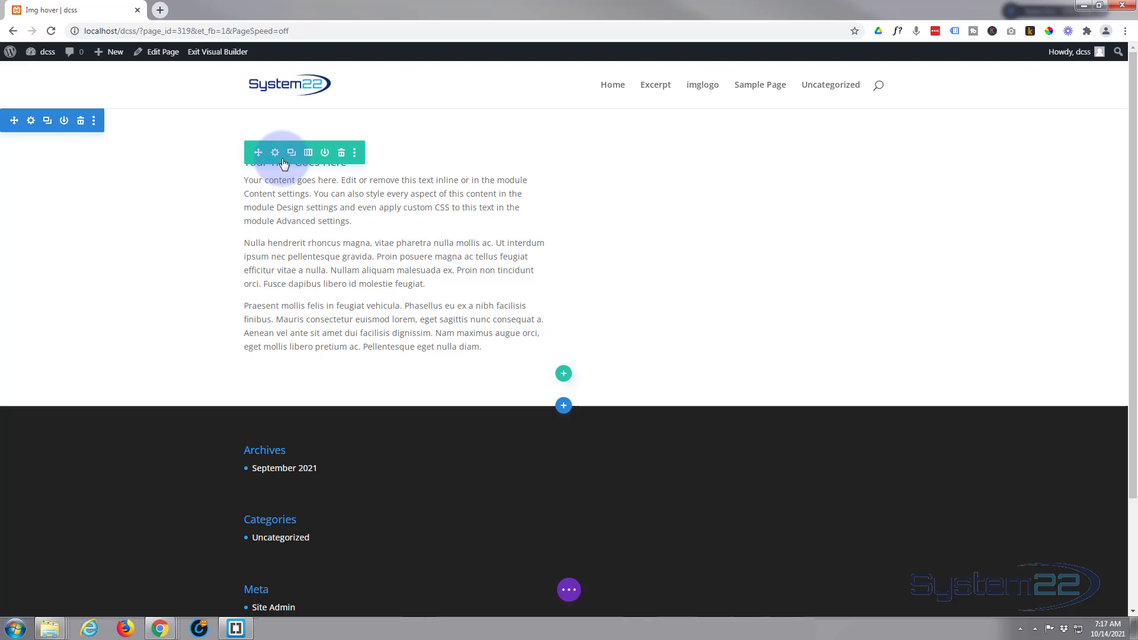
mouse_move(275, 152)
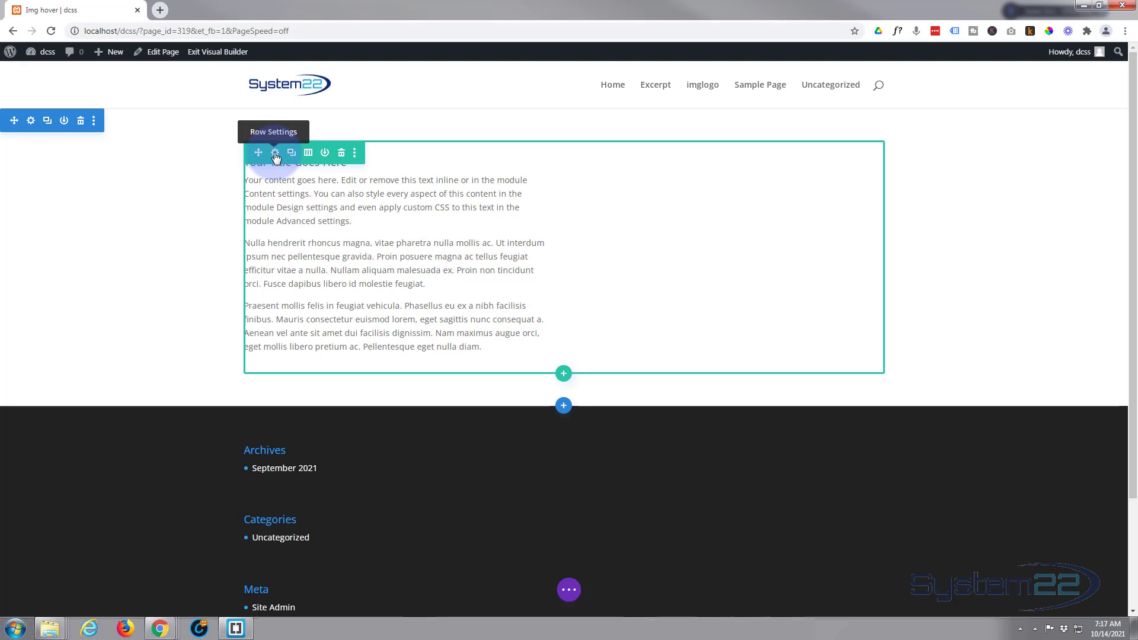
click(276, 153)
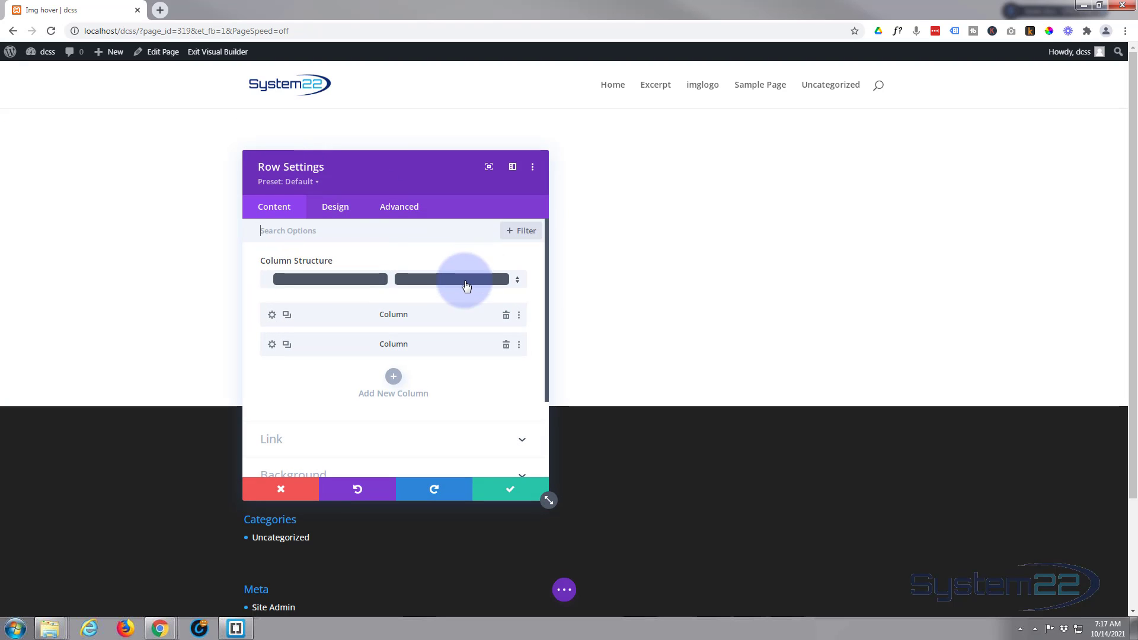
click(398, 206)
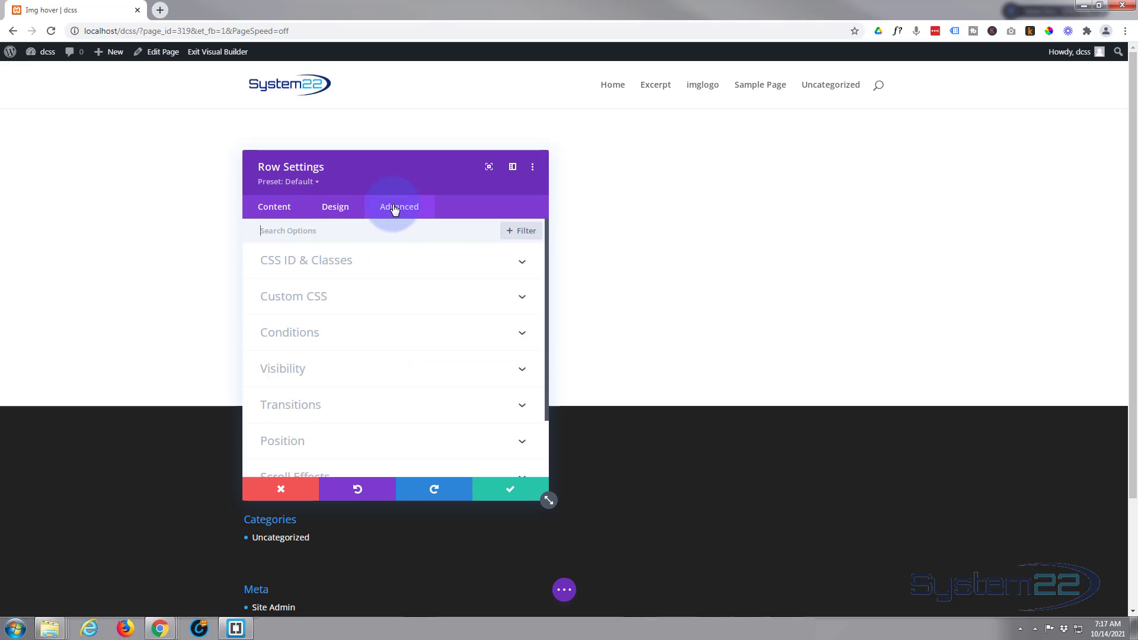
click(283, 369)
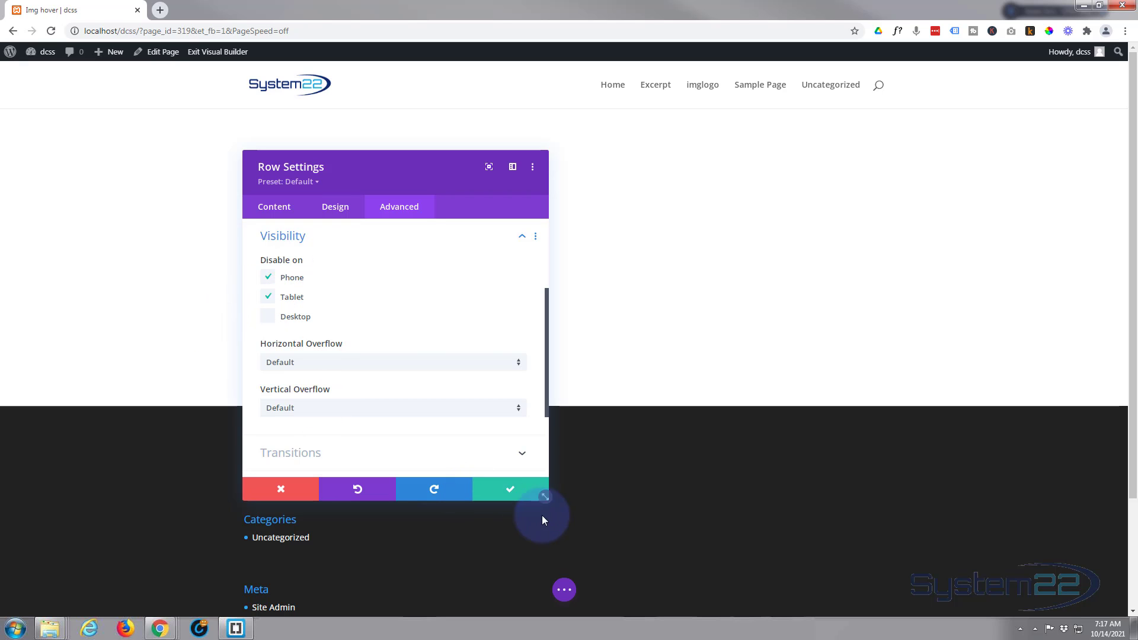
click(510, 489)
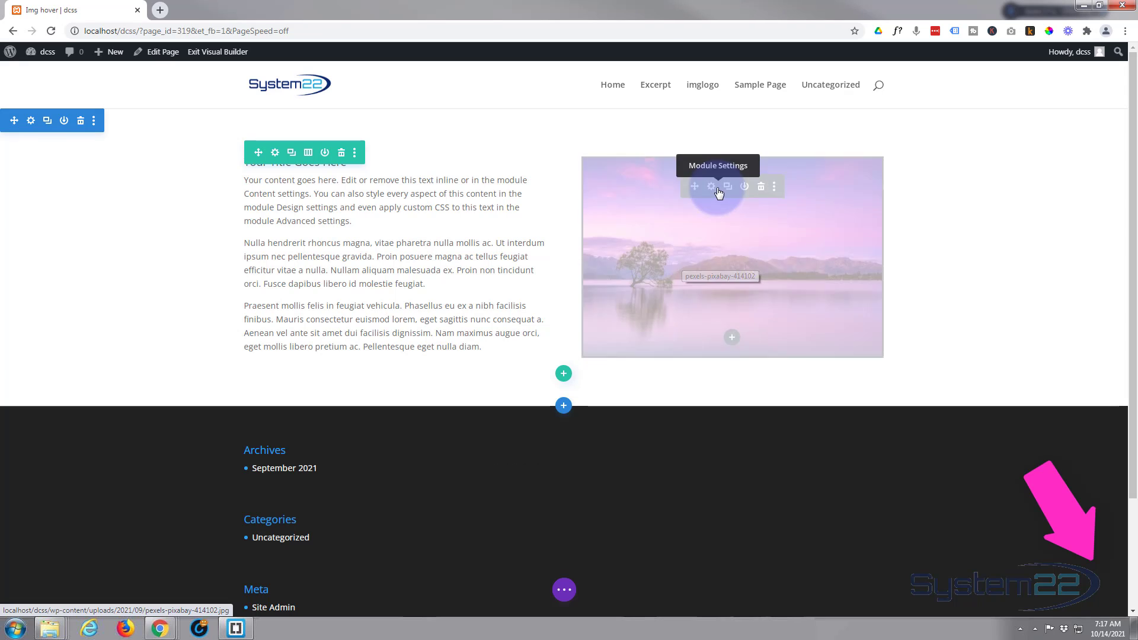
click(711, 187)
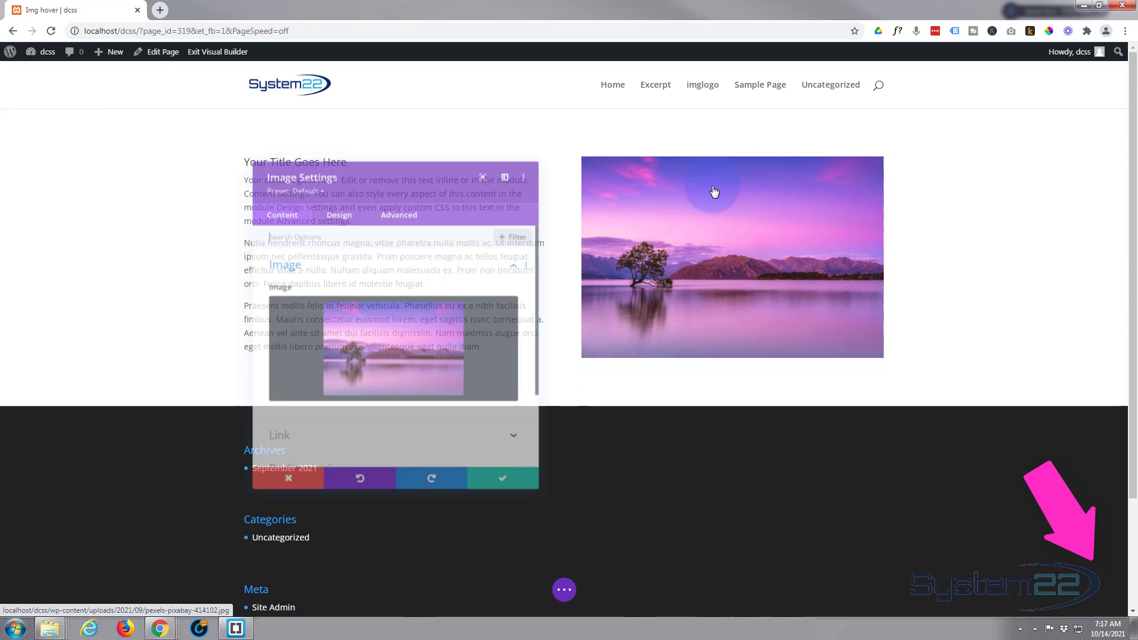
click(398, 207)
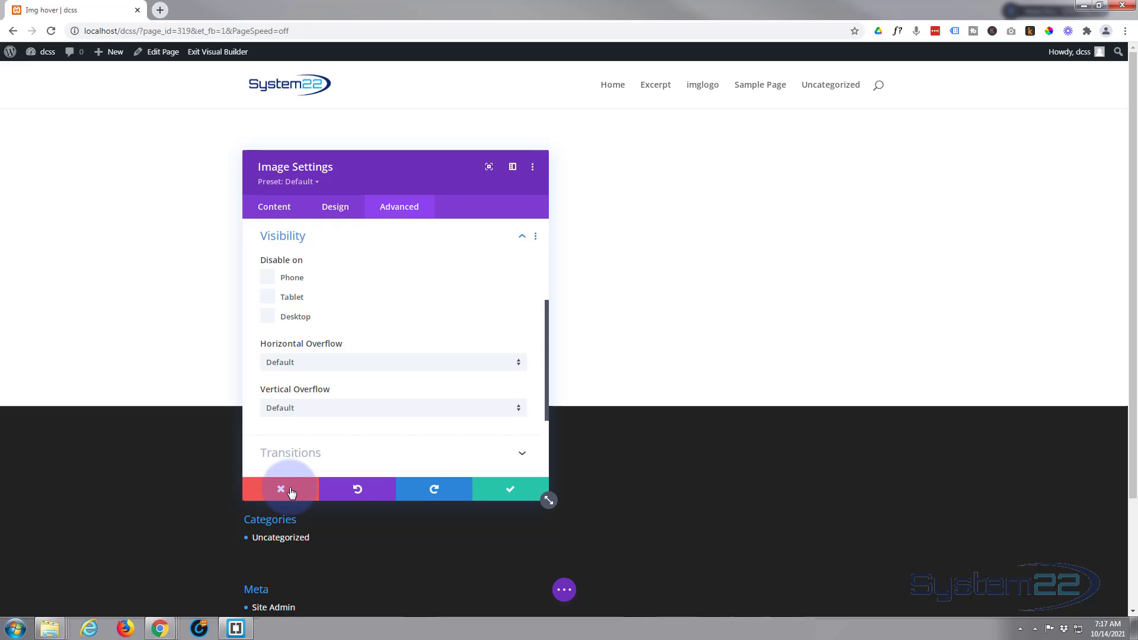
click(281, 489)
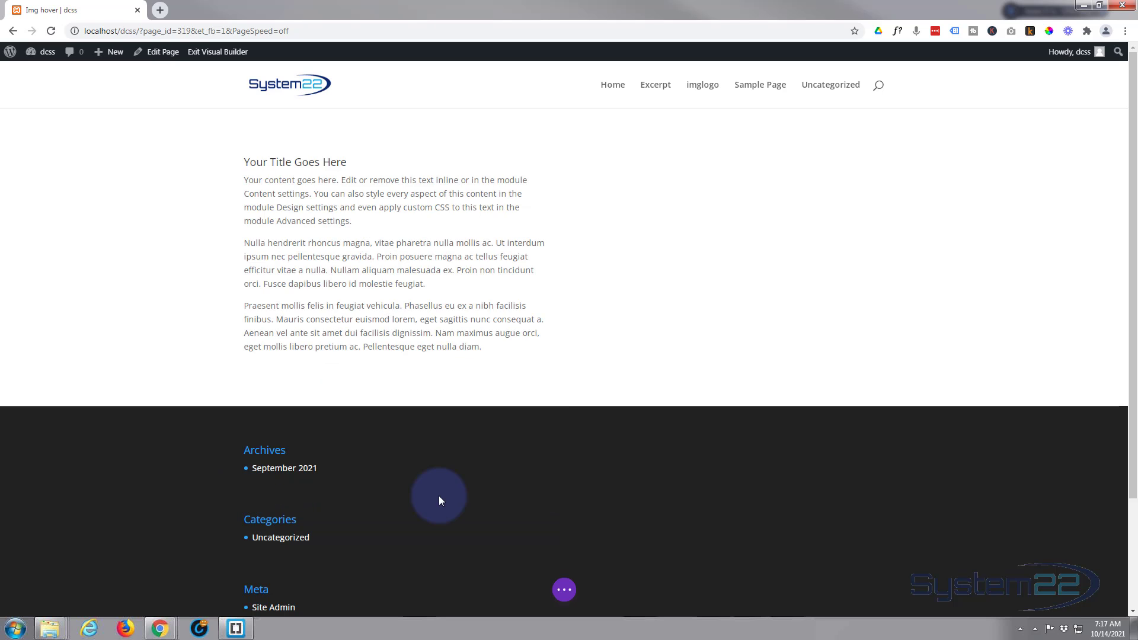